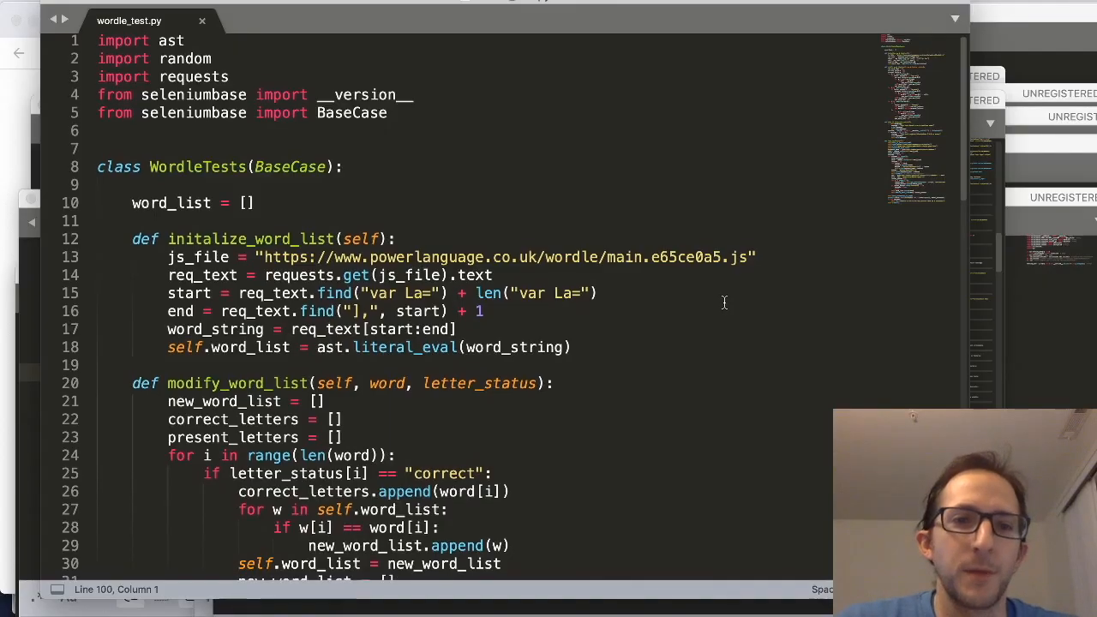
Step: Enter the Wordle guesses FLASK, BIDDY and UNZIP, followed by PRINT
scroll("down", 3)
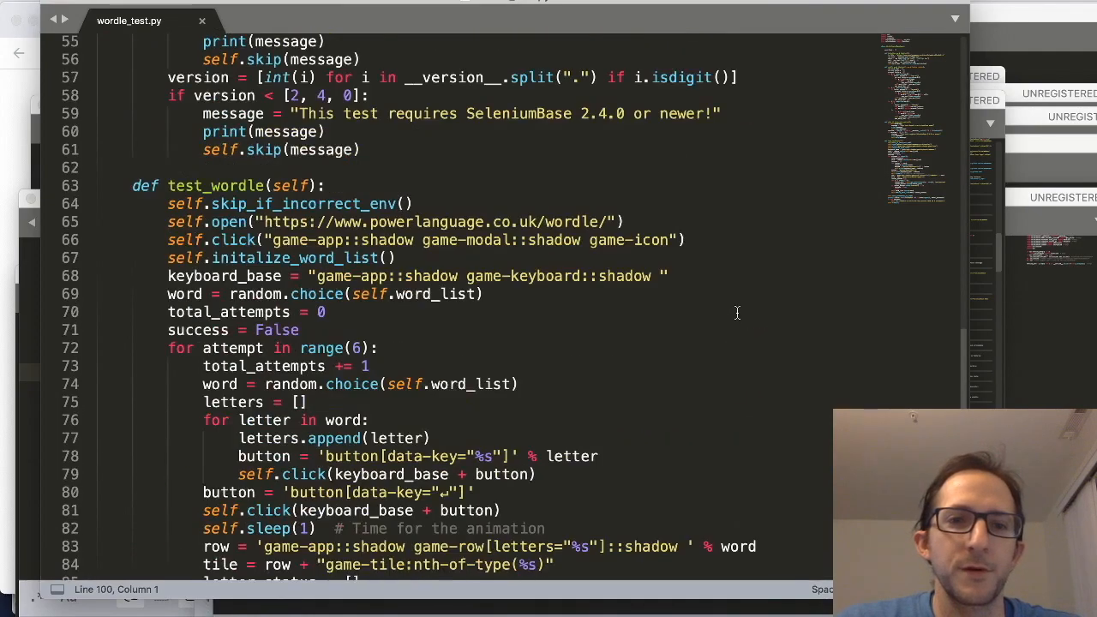
scroll("down", 3)
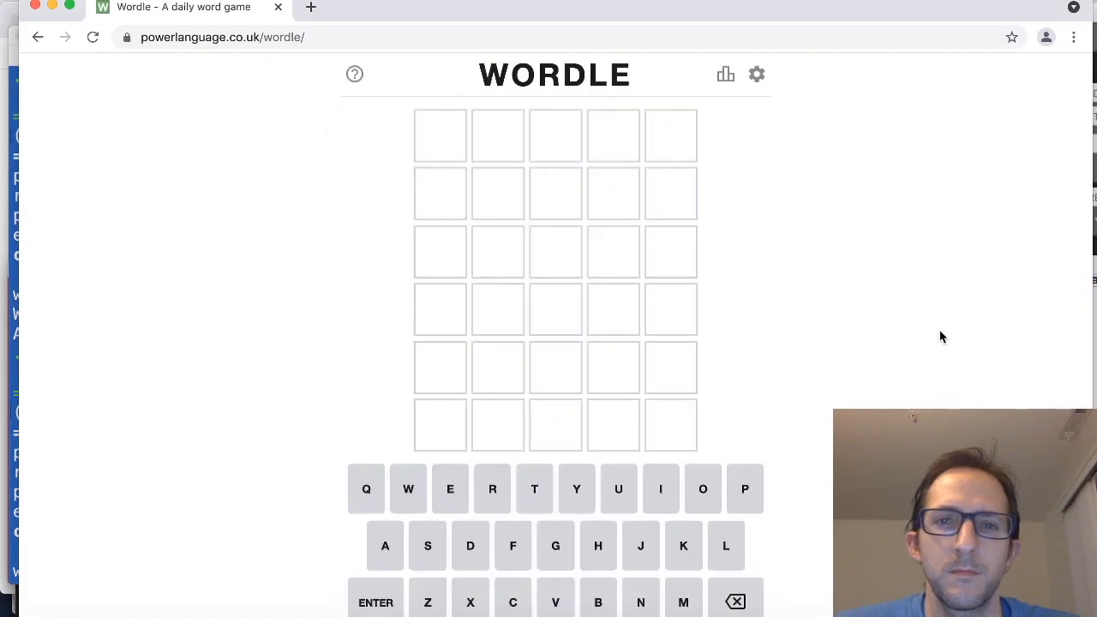
type("FLASK")
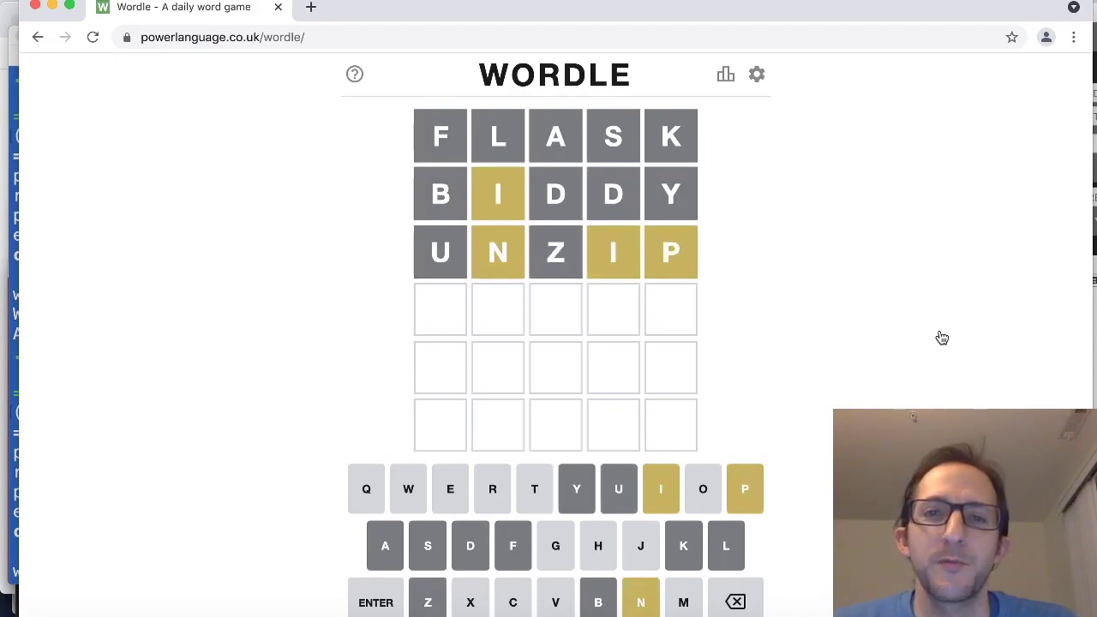
type("PRINT")
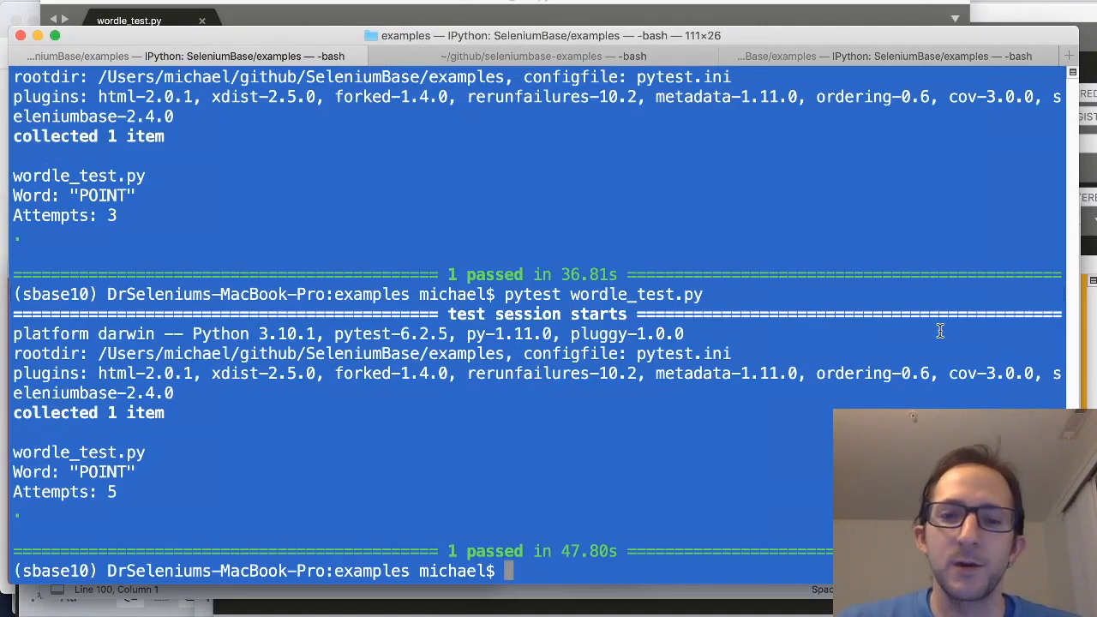
Step: Run 'pytest wordle_test.py' in Terminal to relaunch the test in Chrome
type("pytest wordle_test.py")
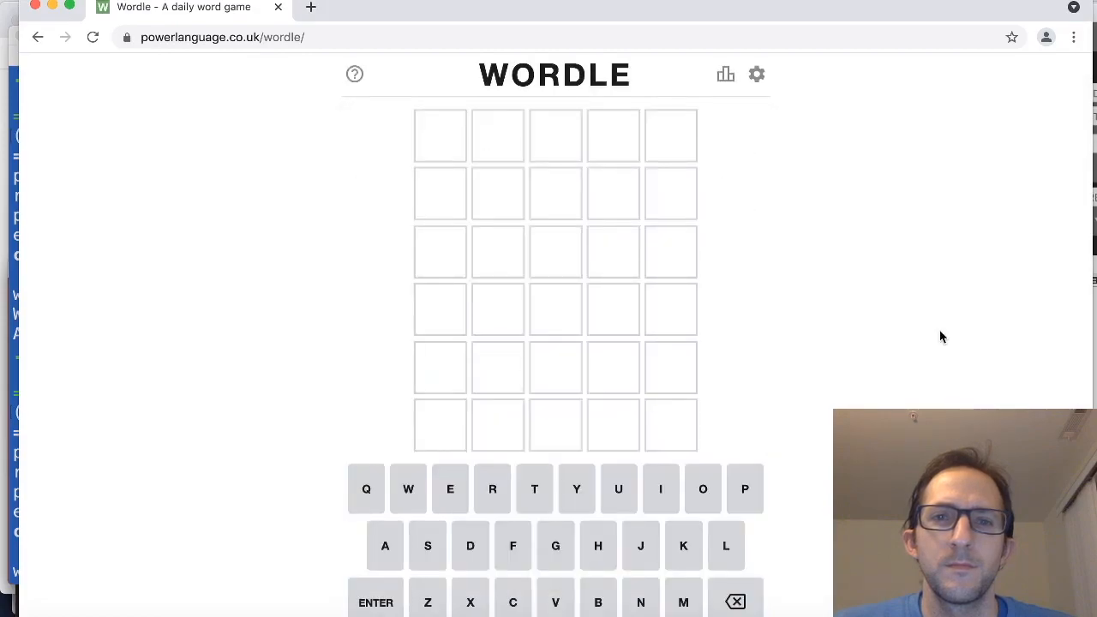
Step: Submit guesses APTLY, then POINT, solving the Wordle in three attempts
type("APTLY")
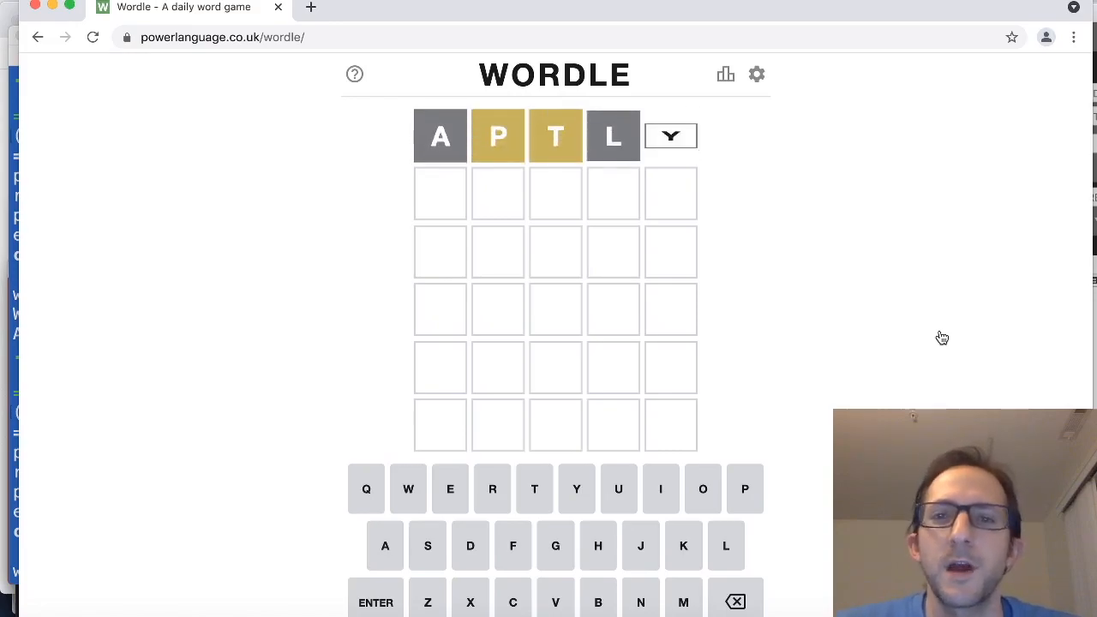
key("Enter")
type("TEPID")
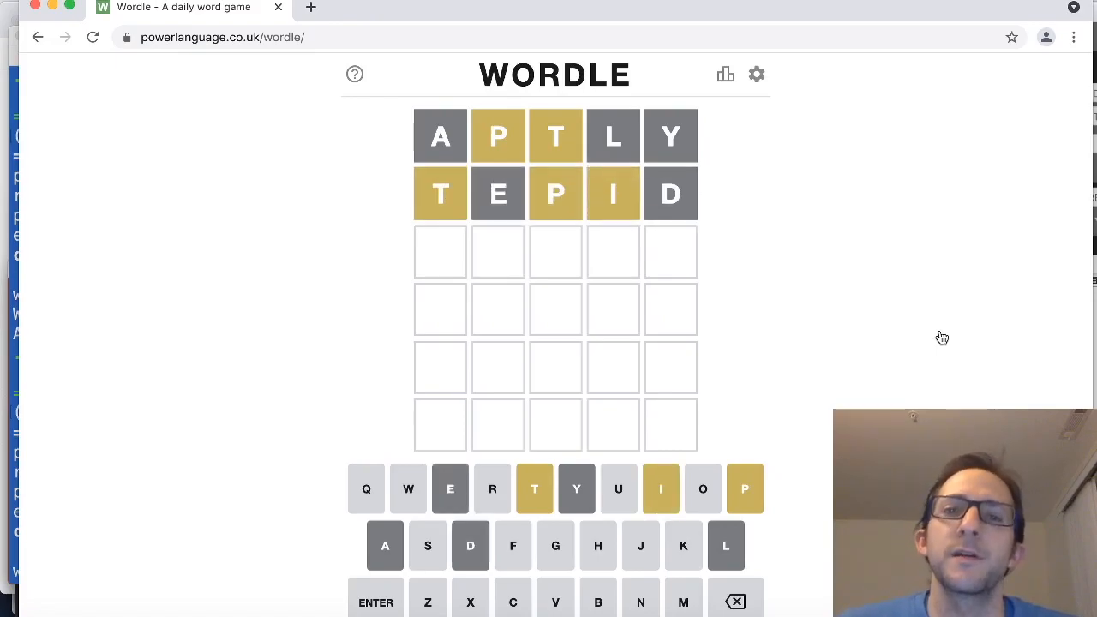
type("POINT")
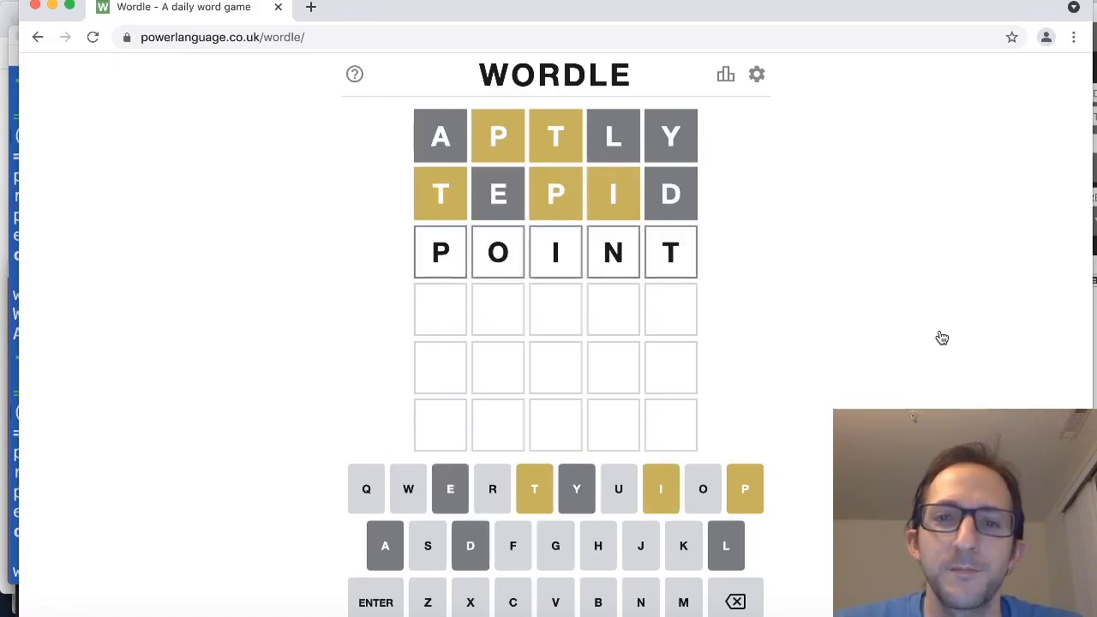
key("Enter")
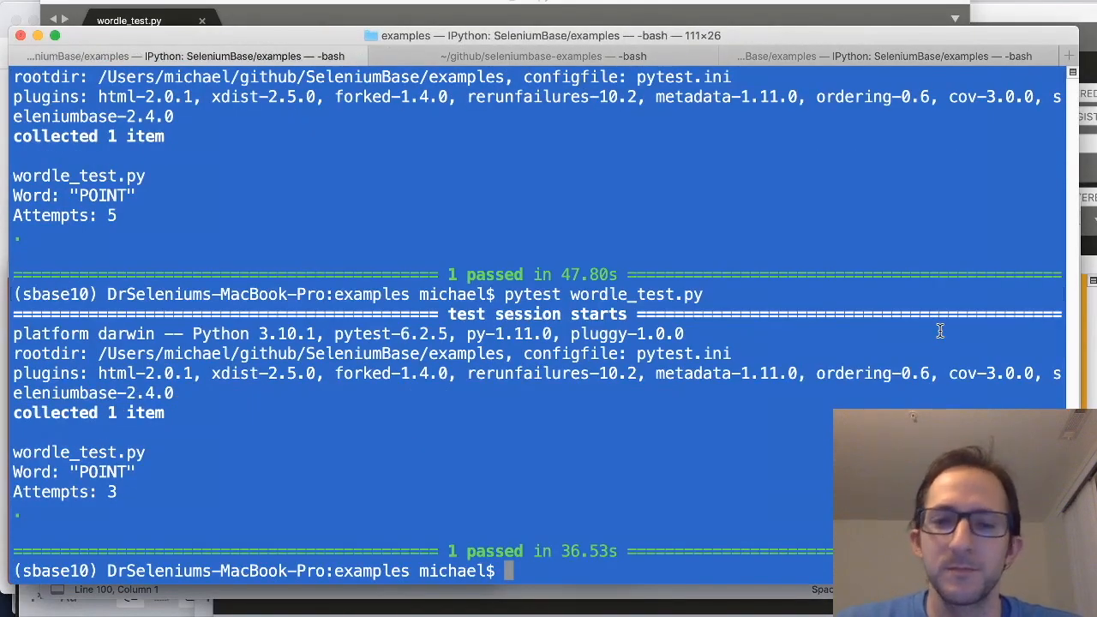
Step: Launch 'pytest wordle_test.py' from Terminal for another Wordle run
type("pytest wordle_test.py")
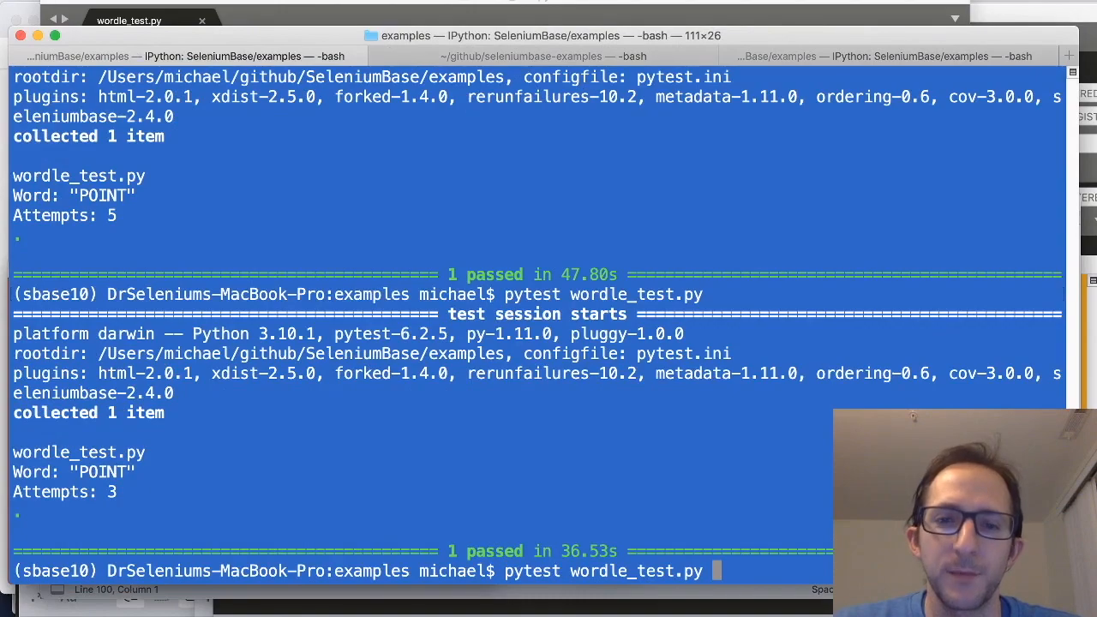
key("enter")
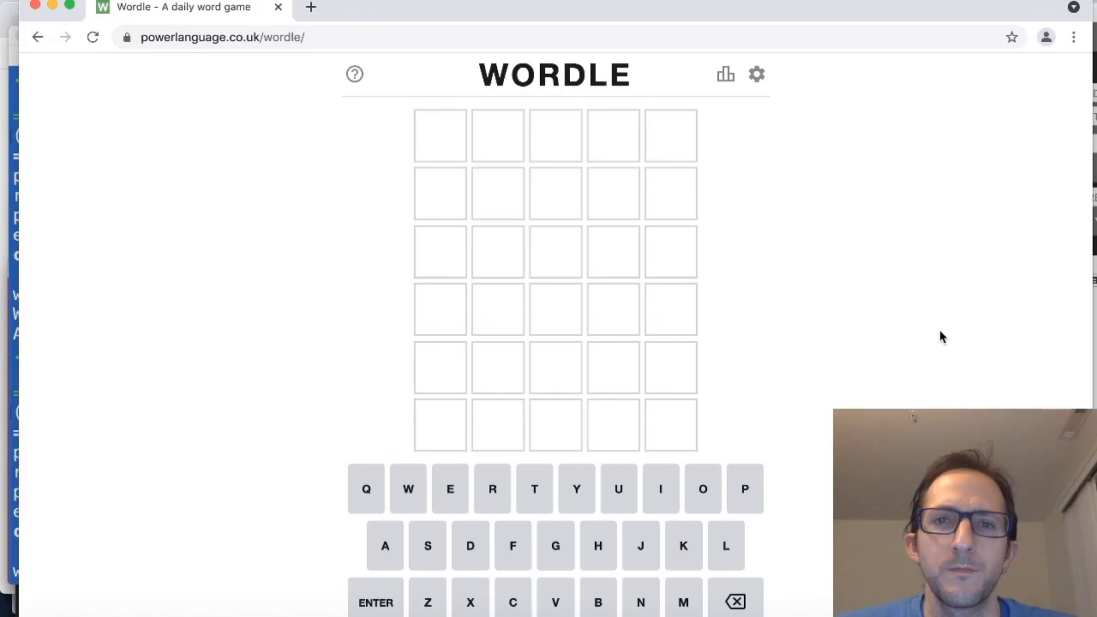
Step: Submit Wordle guesses FLESH, AMONG and WOUND, then POINT
type("FLESH")
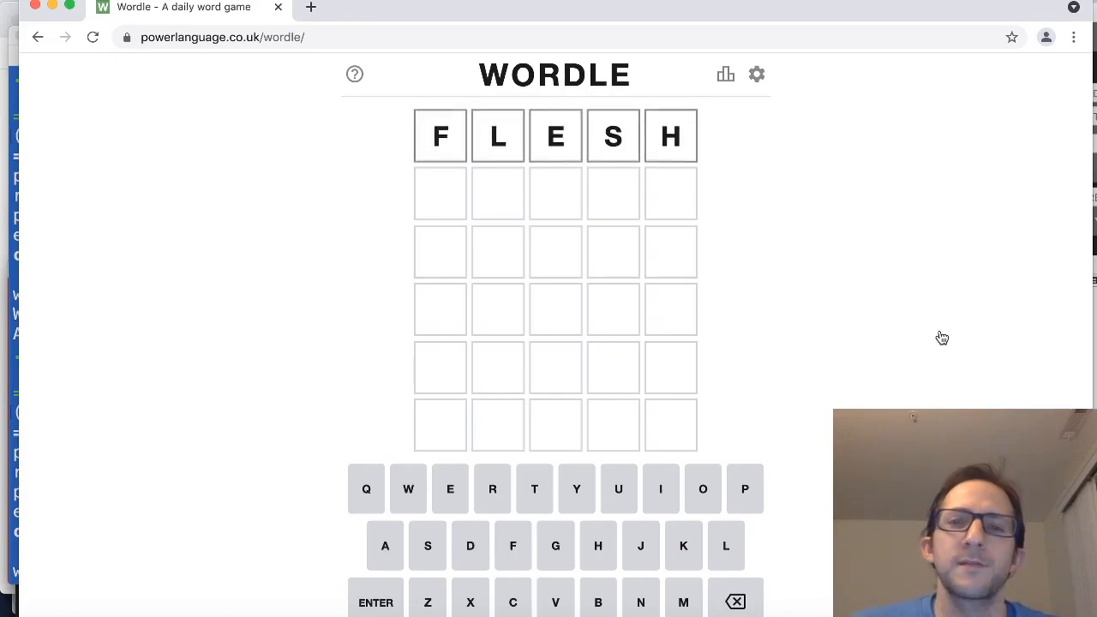
key("Enter")
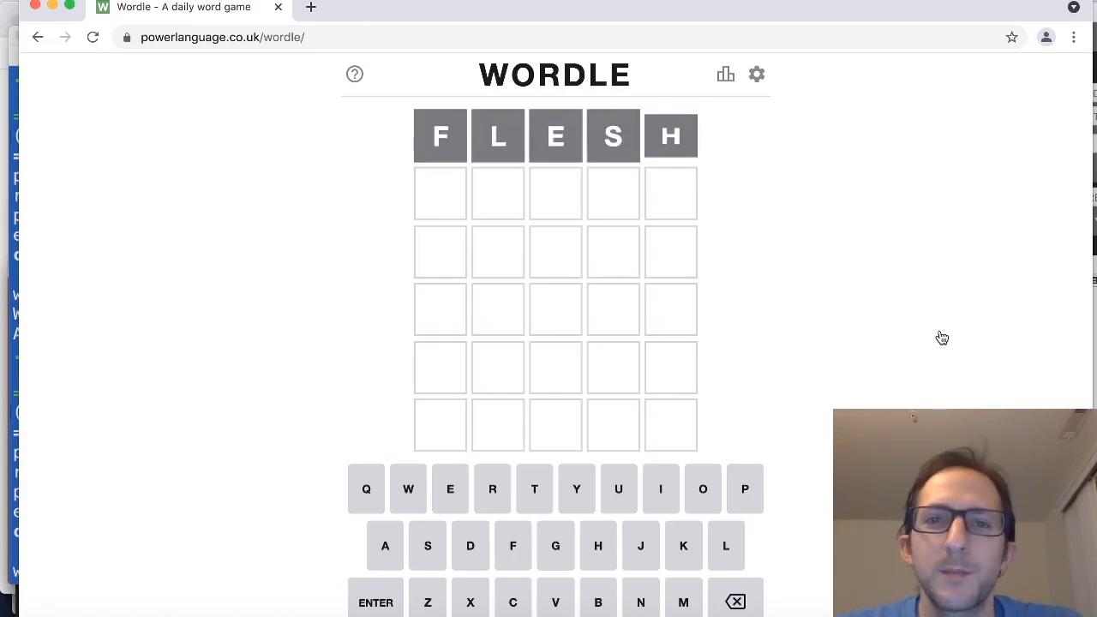
type("AMONG")
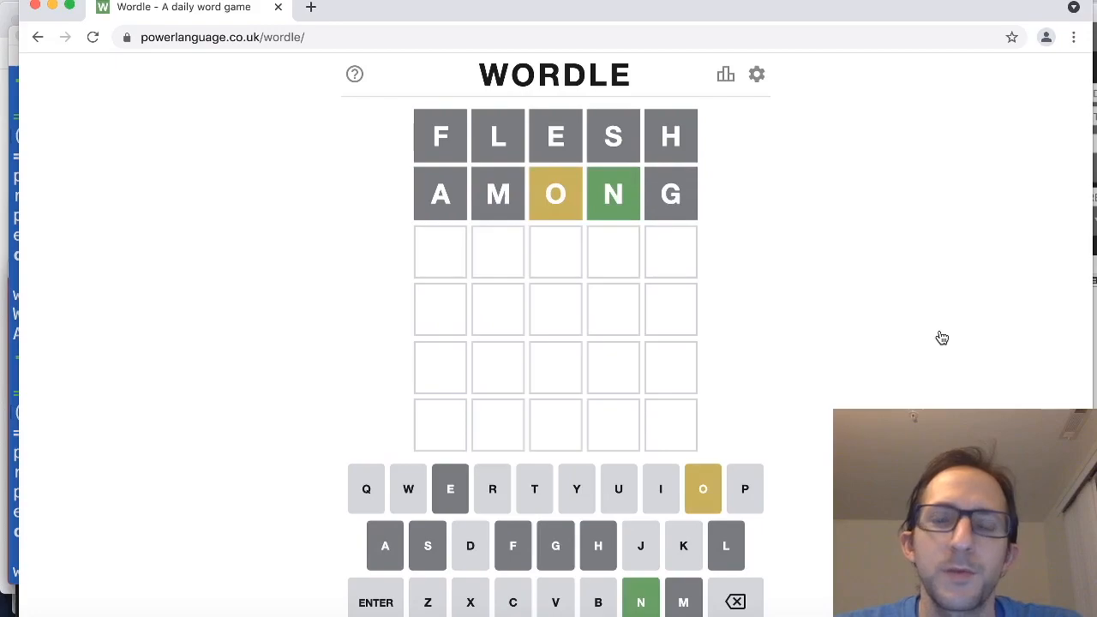
type("WOUND")
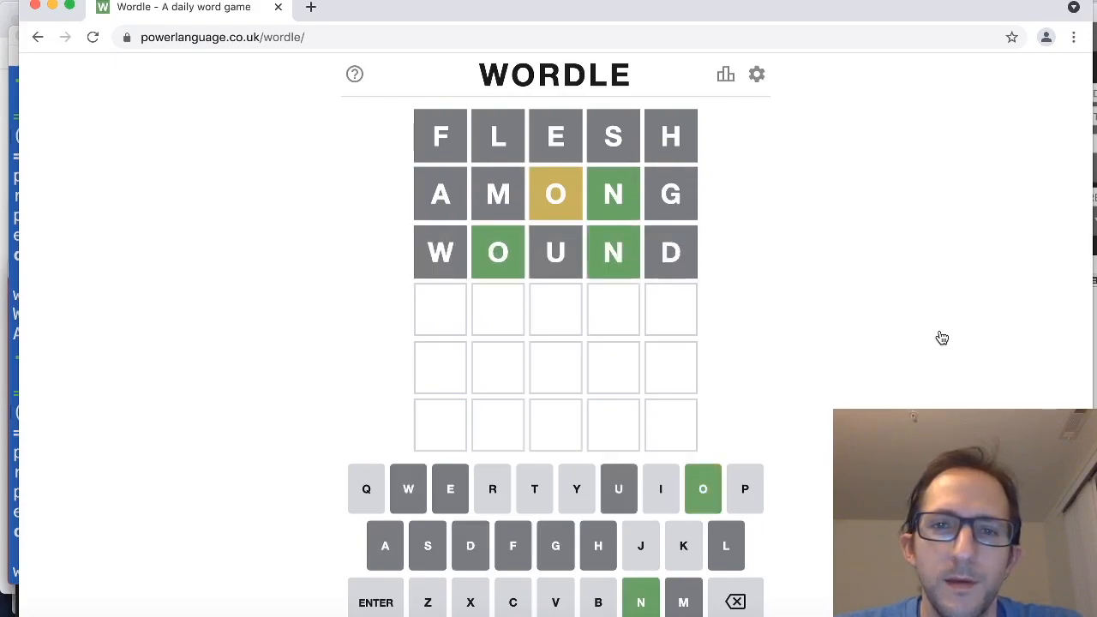
type("POIN")
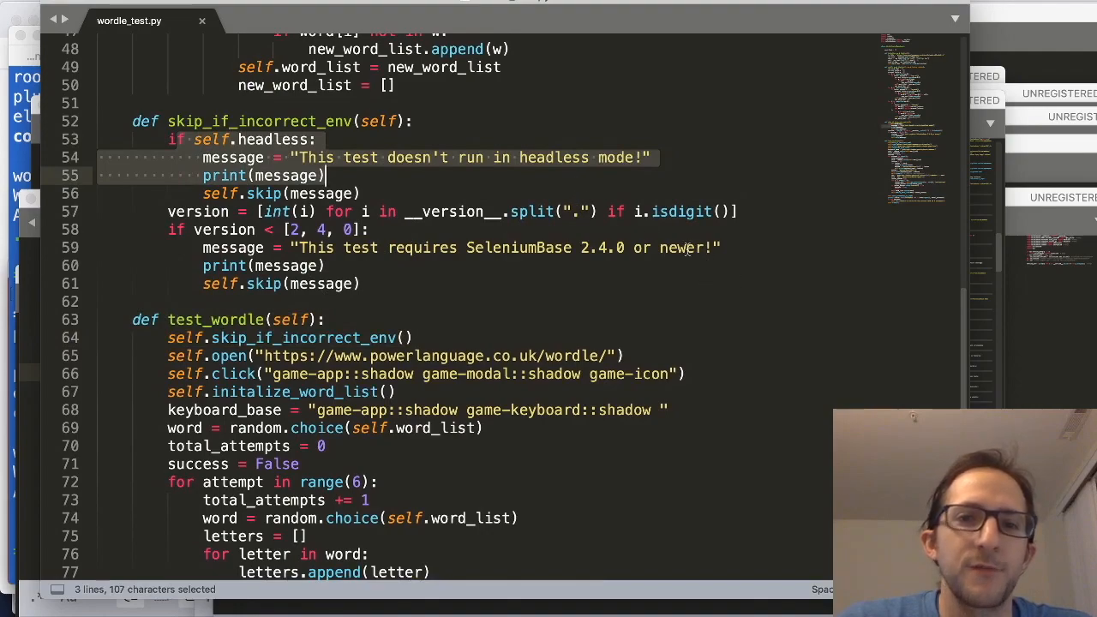
Step: Select the game-icon shadow selector string in wordle_test.py
left_click(580, 248)
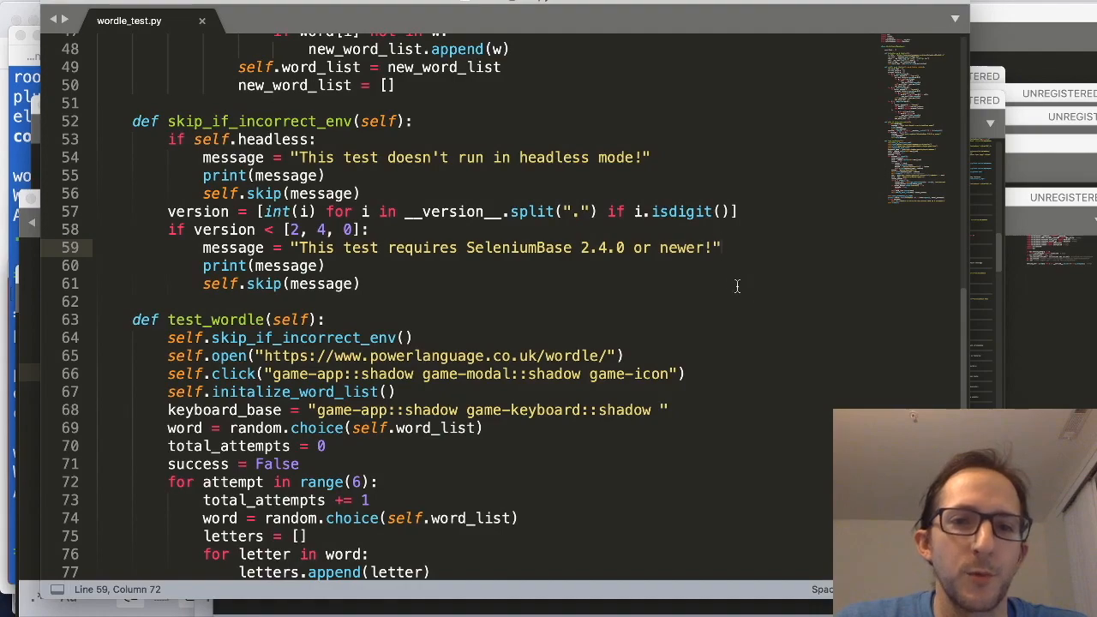
scroll("down", 3)
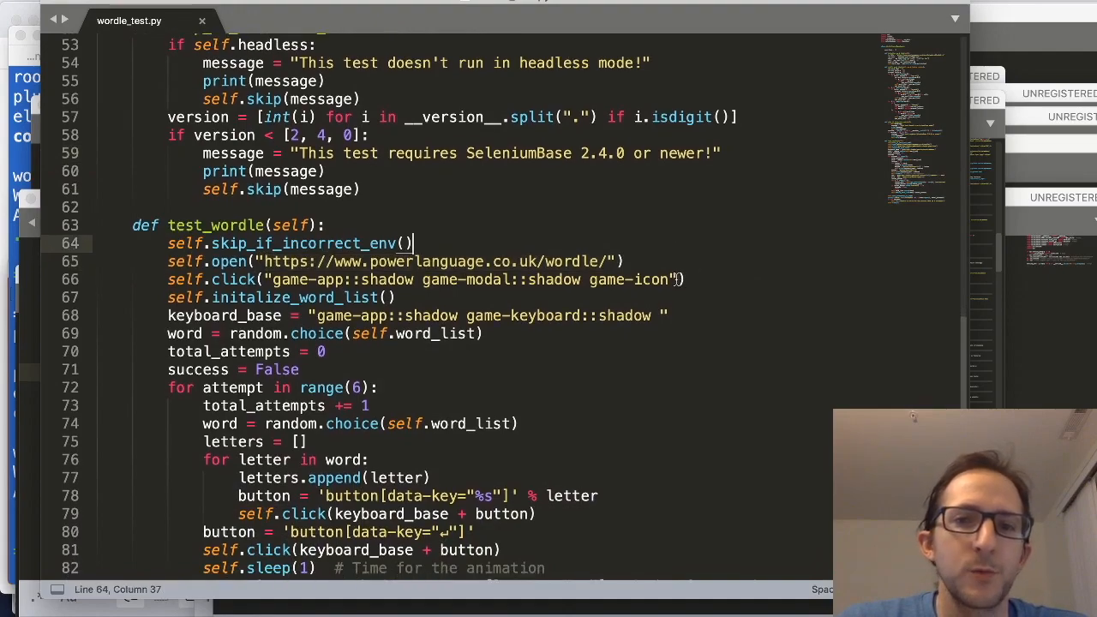
left_click_drag(265, 279, 674, 279)
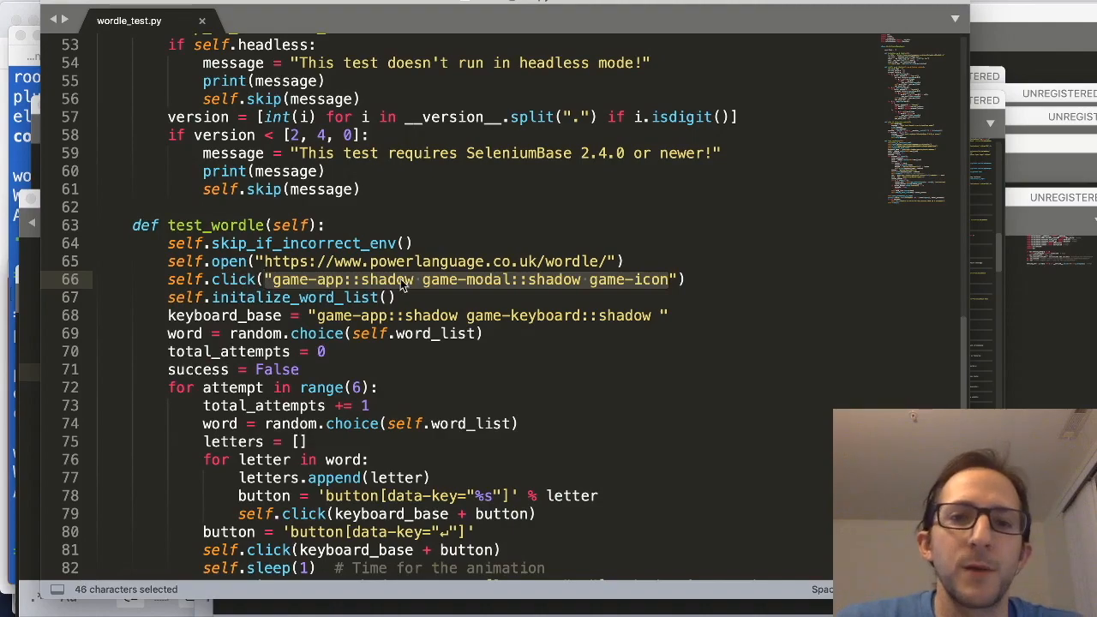
Step: Review the test_wordle guessing loop, then return to initalize_word_list
scroll("down", 3)
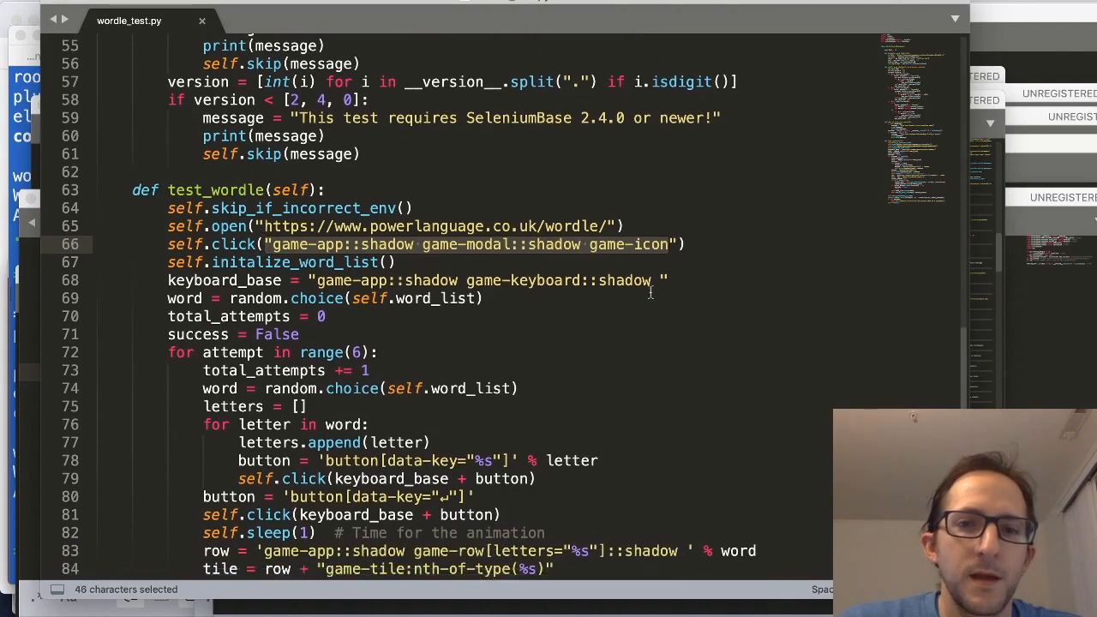
scroll("down", 3)
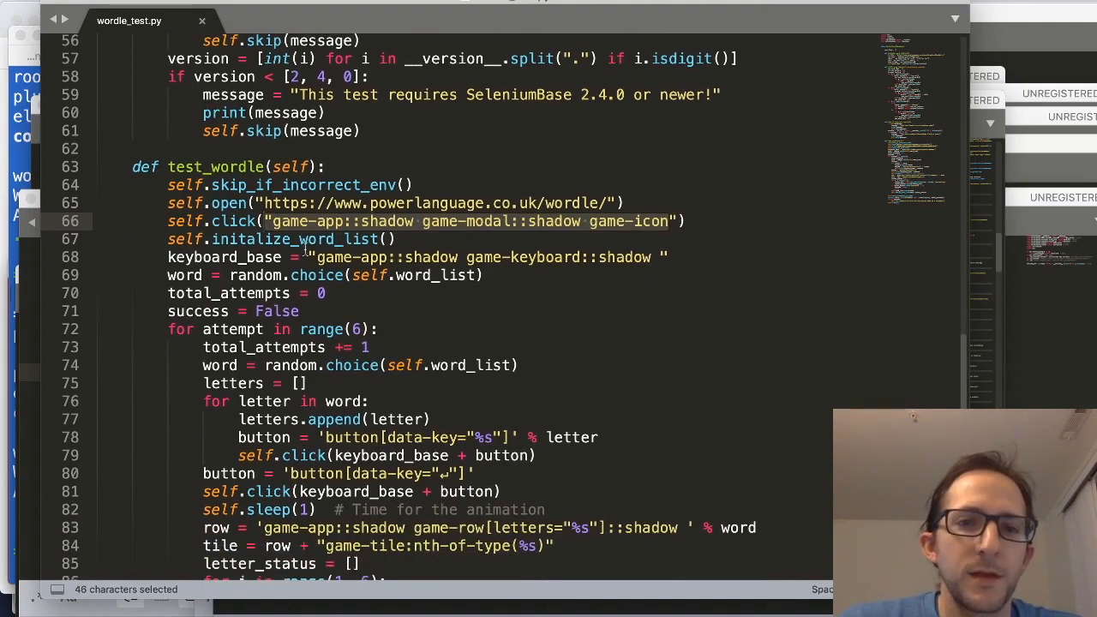
left_click(651, 257)
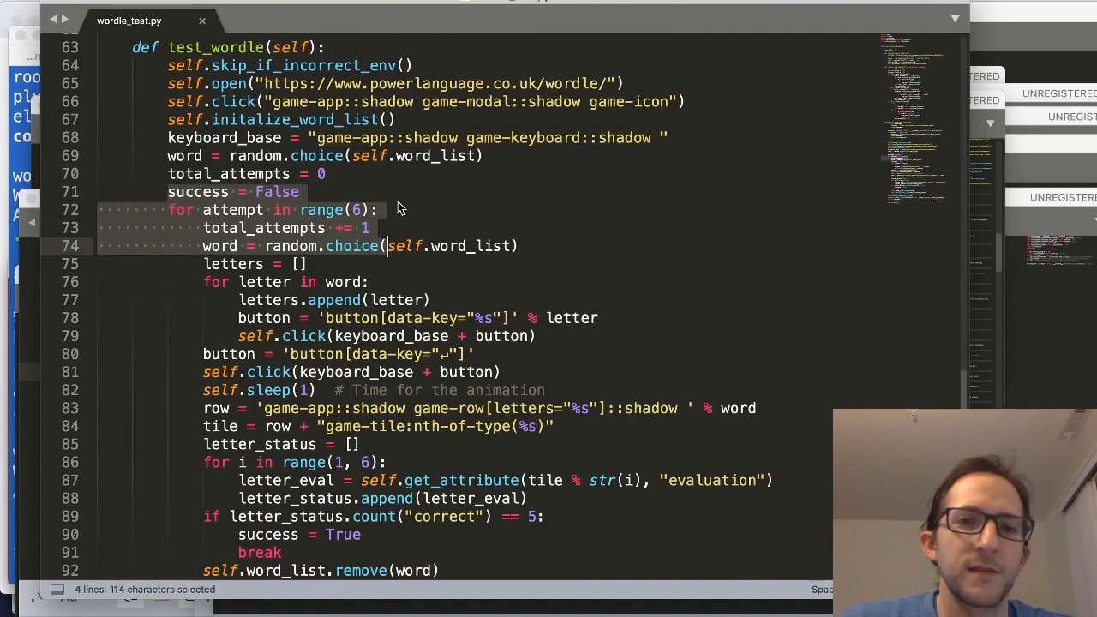
left_click(447, 198)
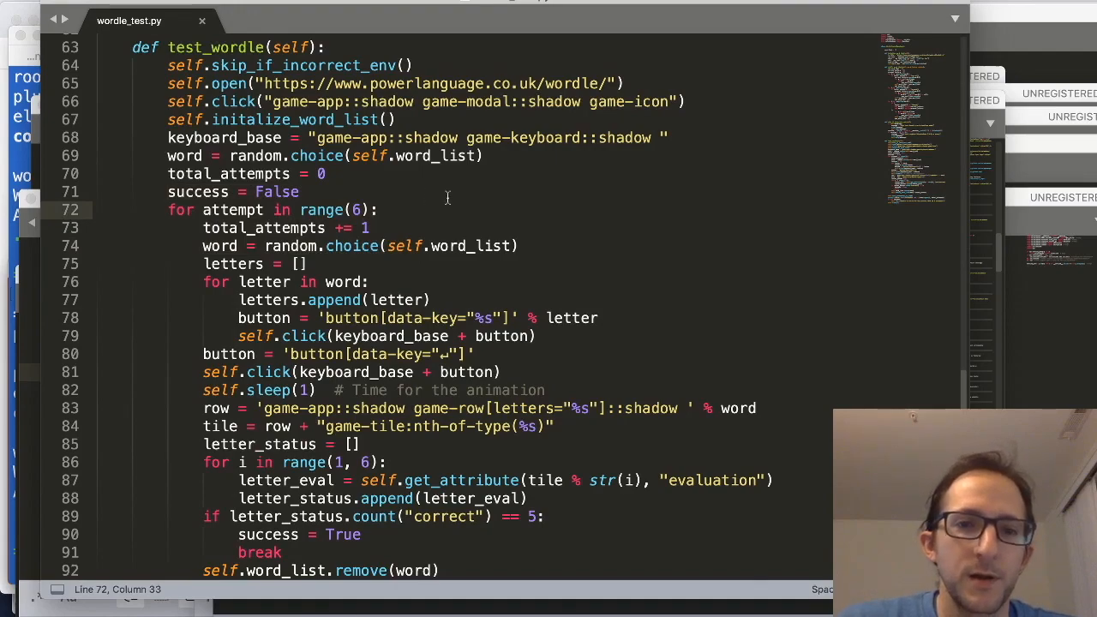
scroll("down", 3)
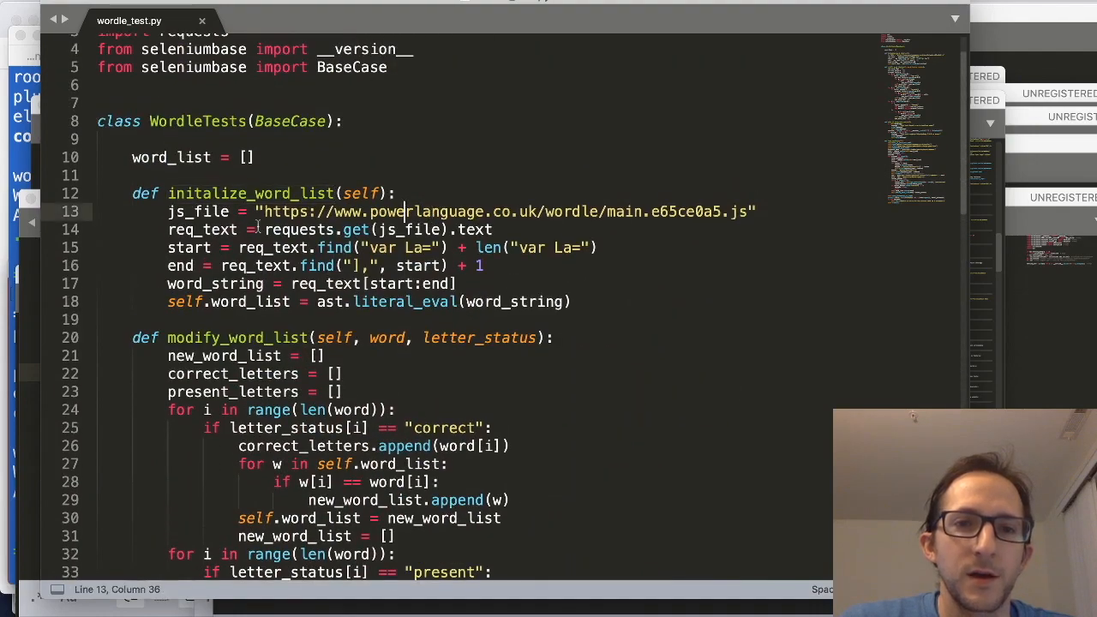
left_click_drag(411, 212, 458, 283)
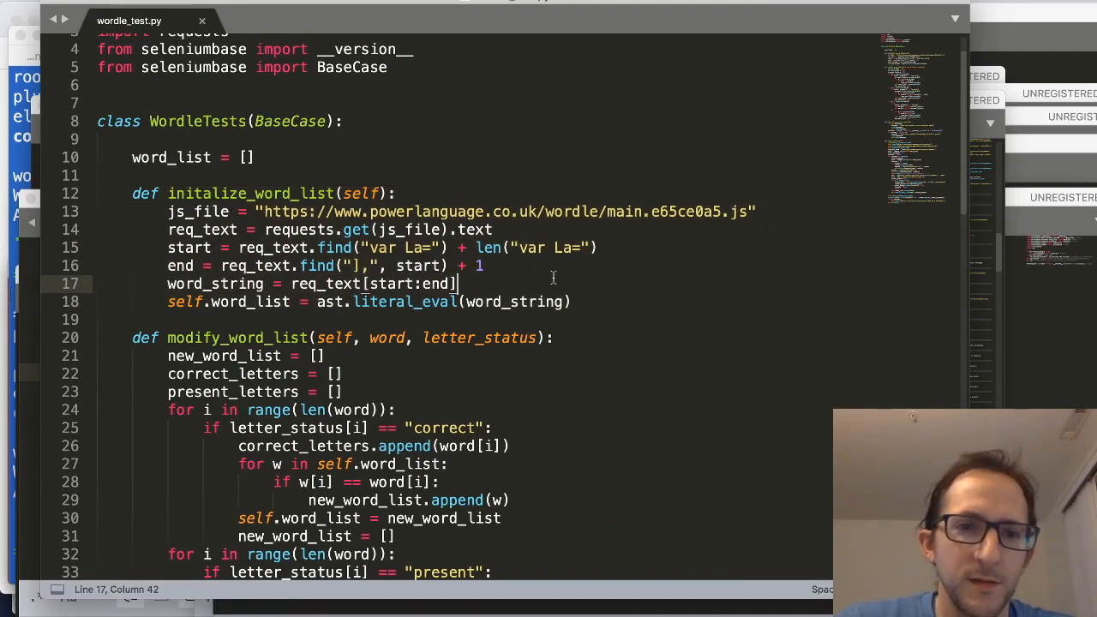
mouse_move(615, 251)
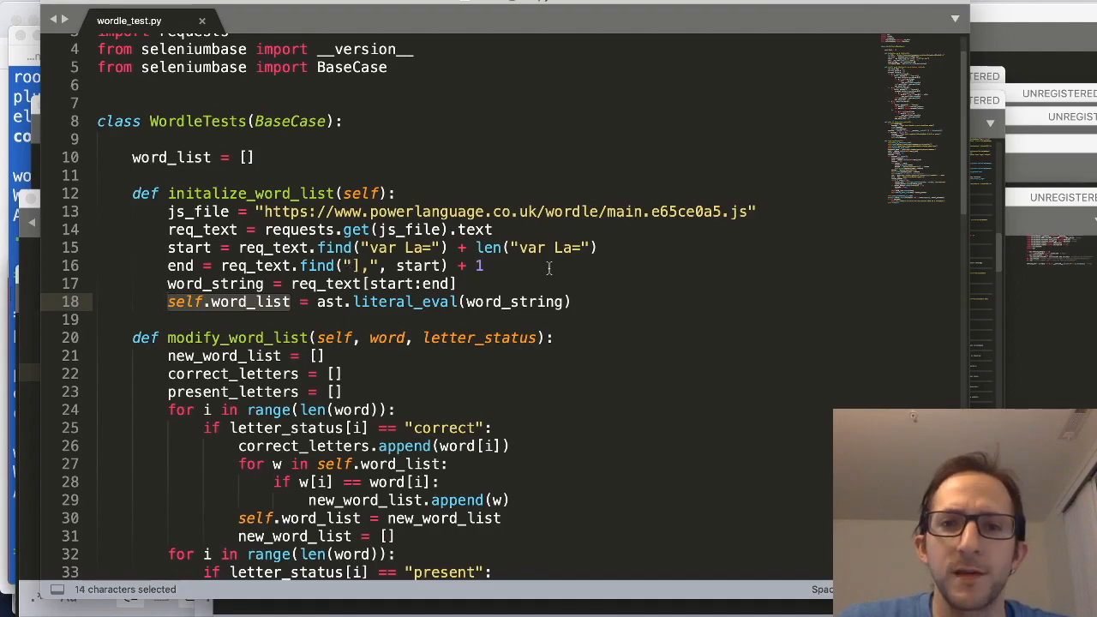
scroll("down", 3)
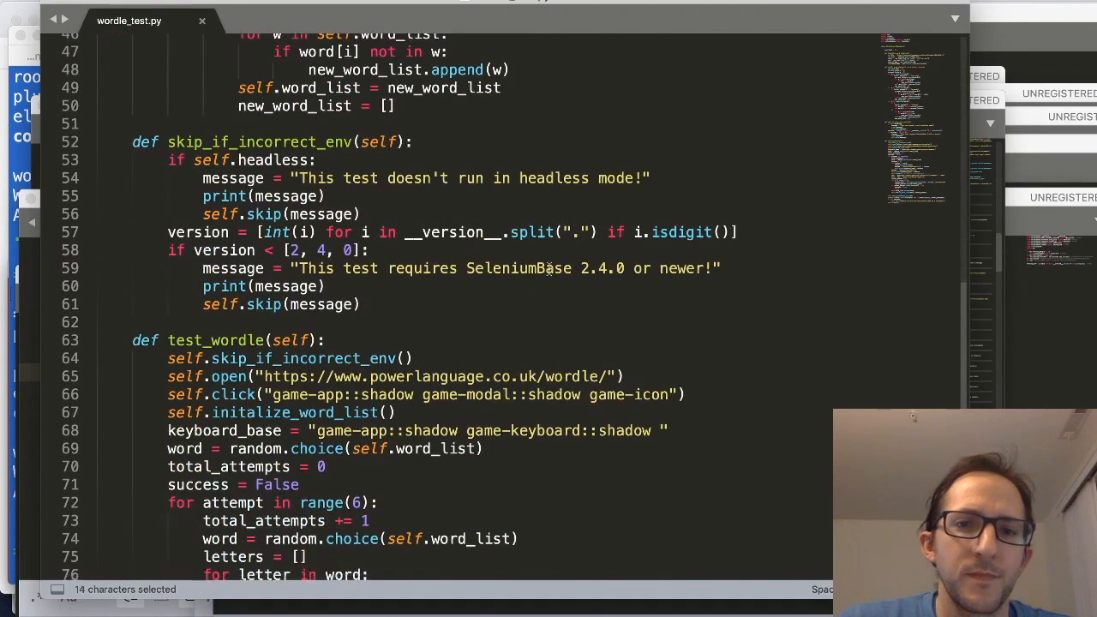
scroll("down", 3)
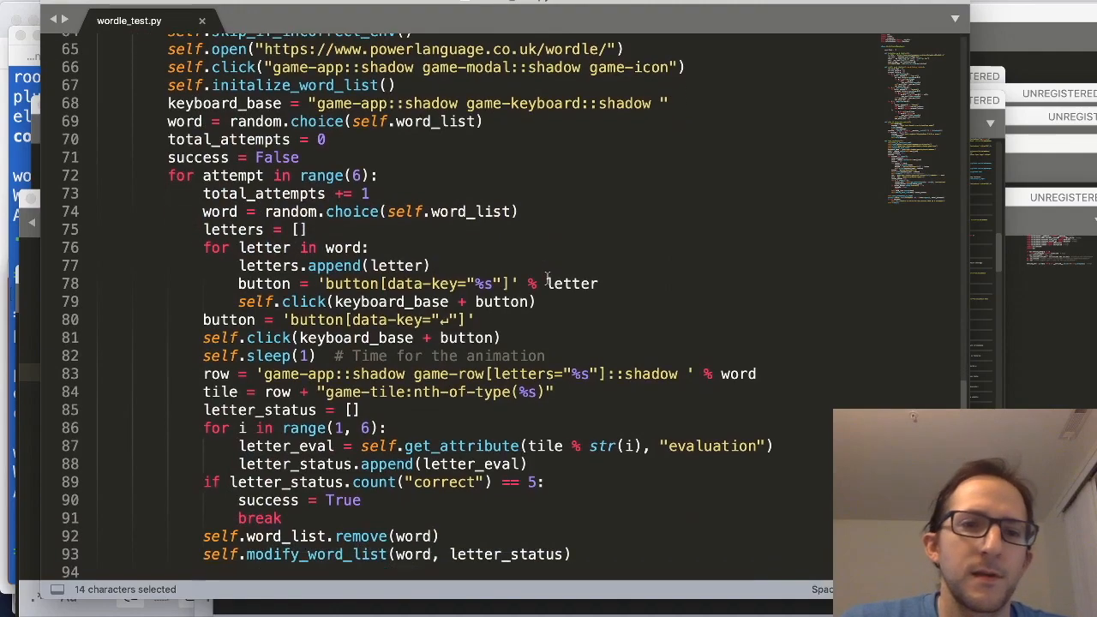
scroll("down", 3)
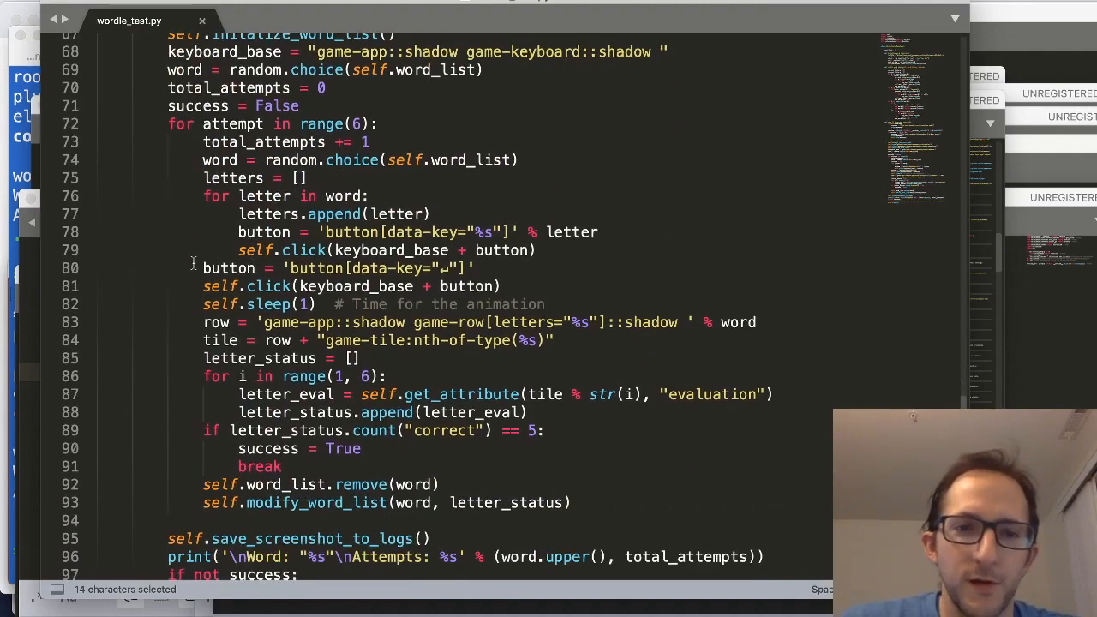
mouse_move(119, 221)
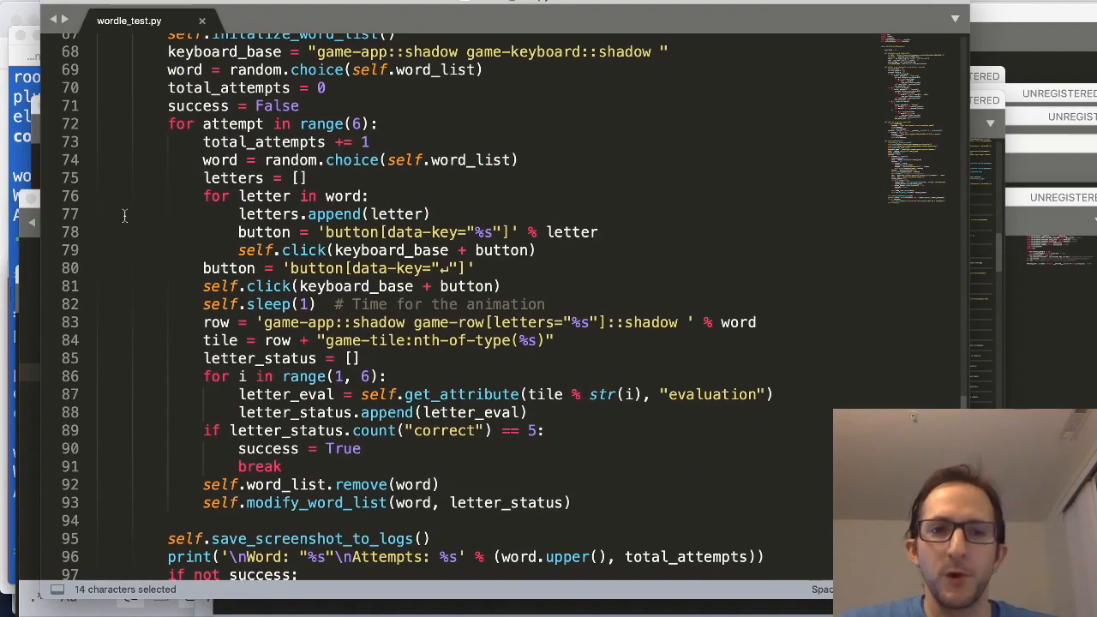
mouse_move(181, 268)
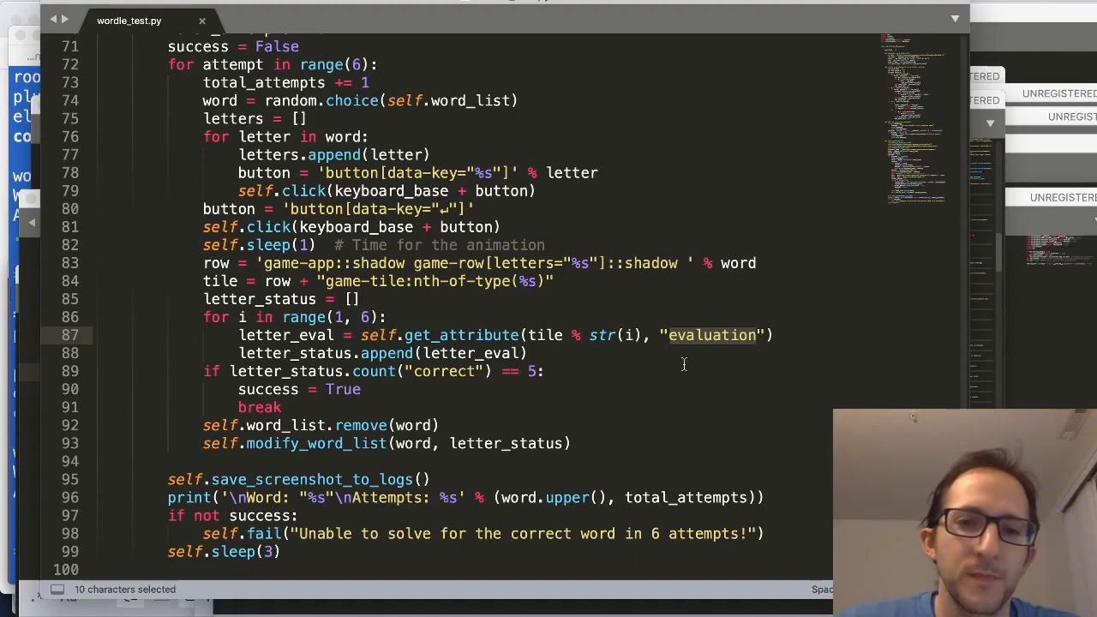
mouse_move(426, 371)
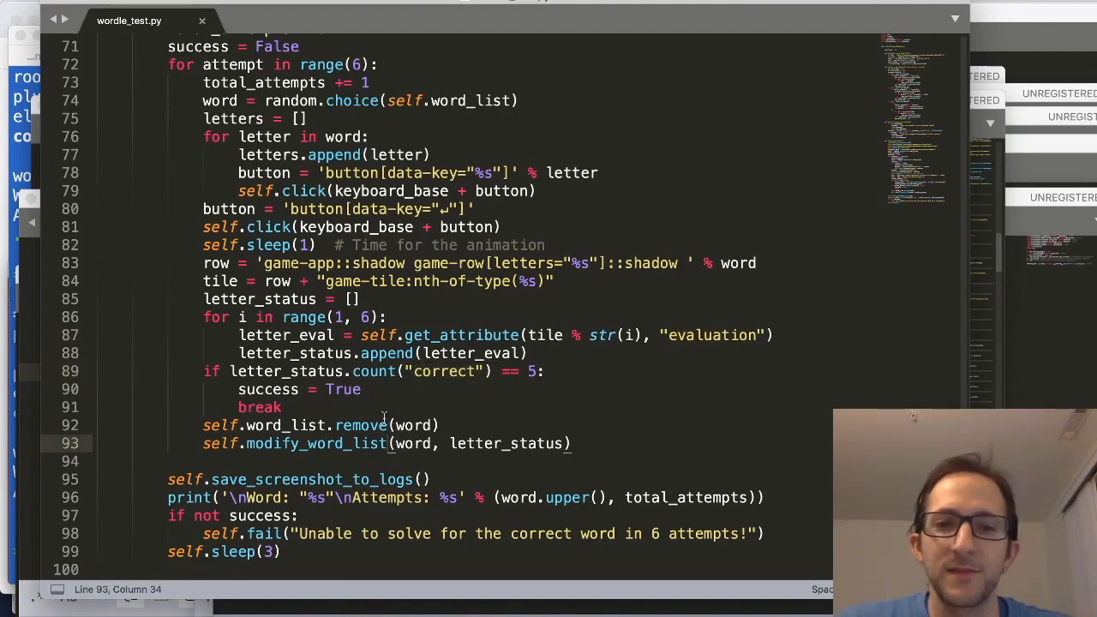
double_click(316, 443)
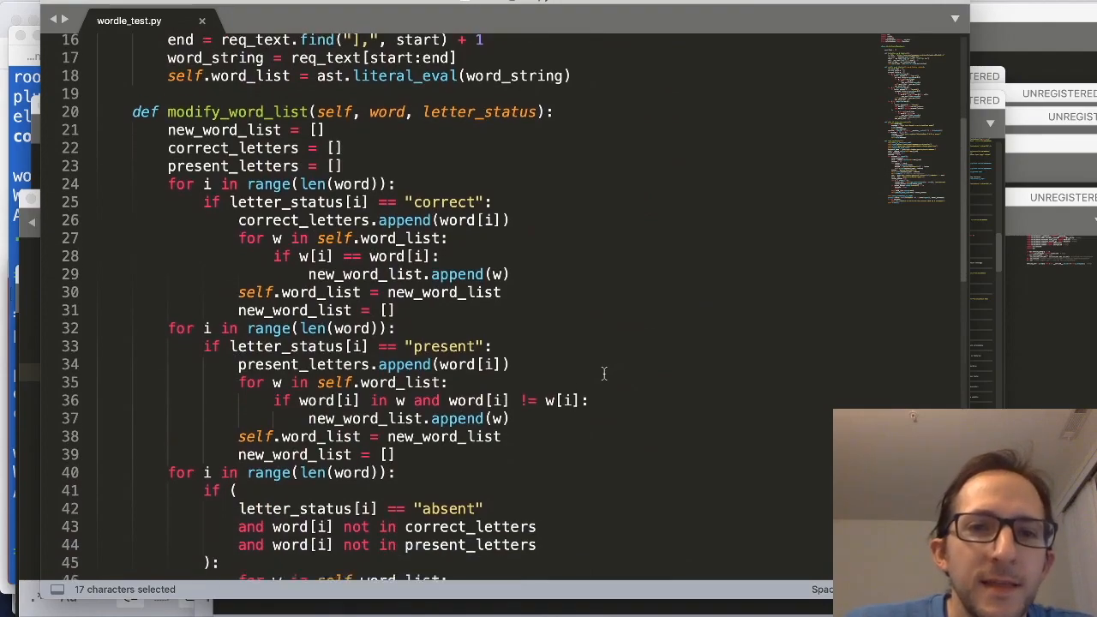
scroll("down", 3)
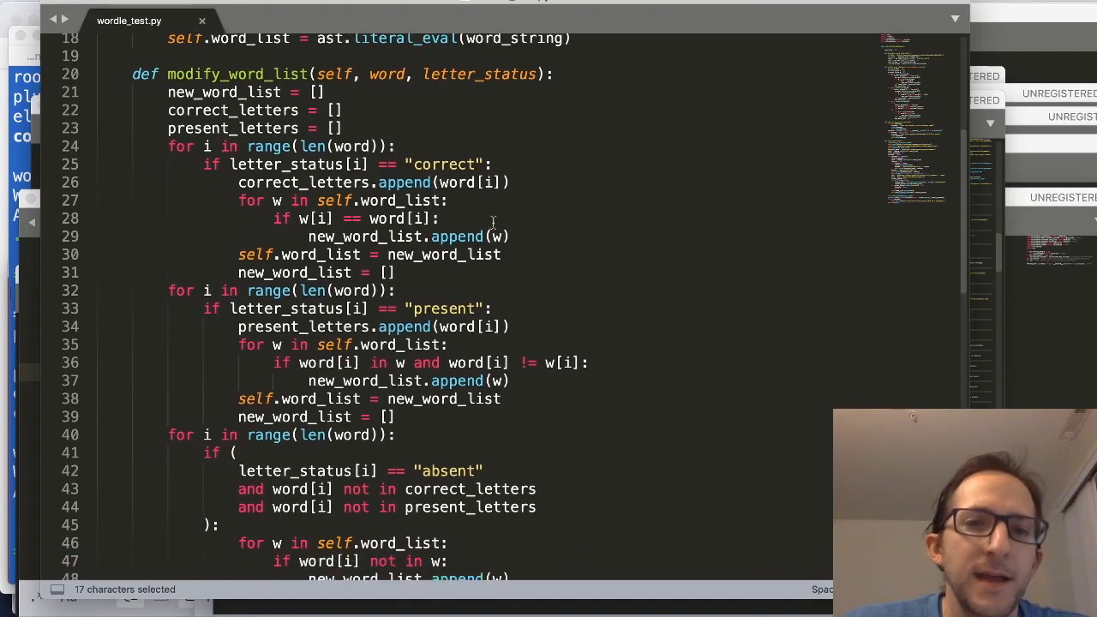
scroll("down", 3)
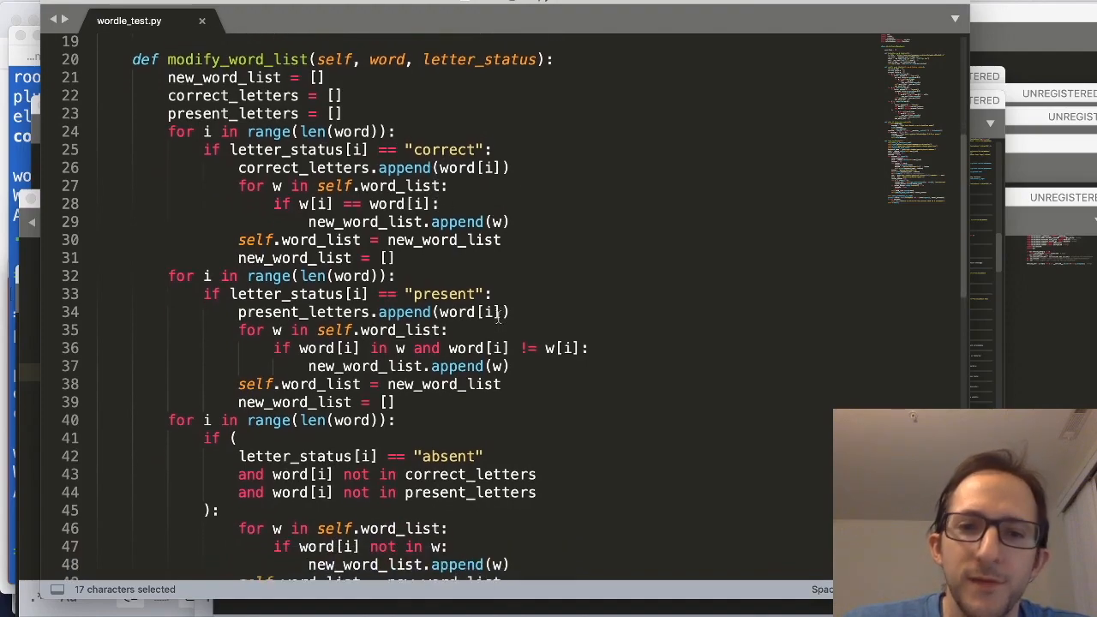
scroll("down", 3)
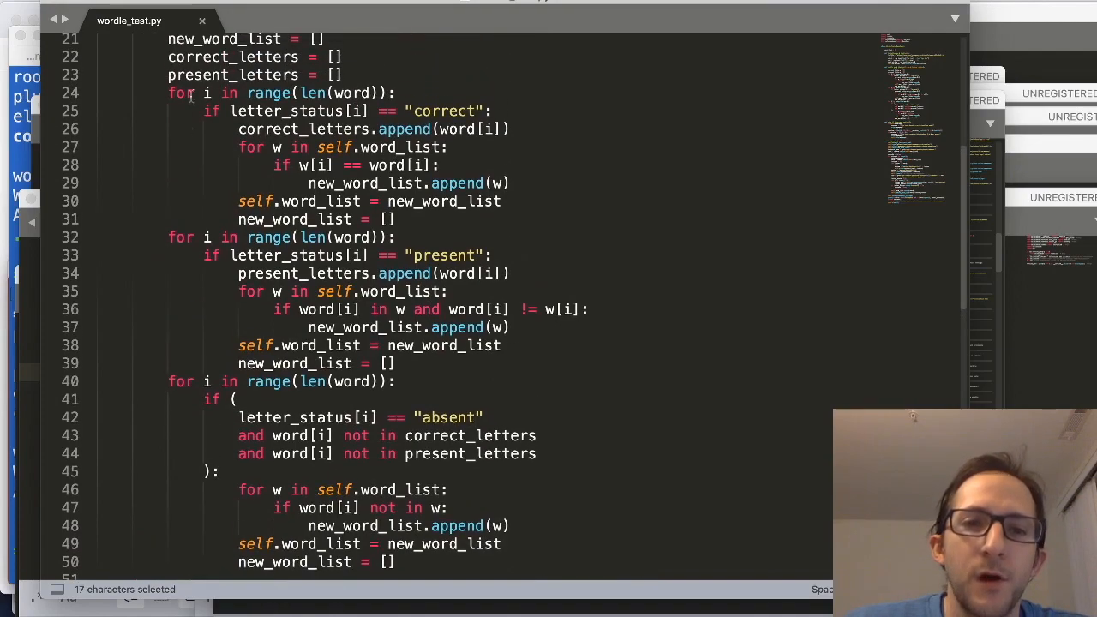
scroll("down", 3)
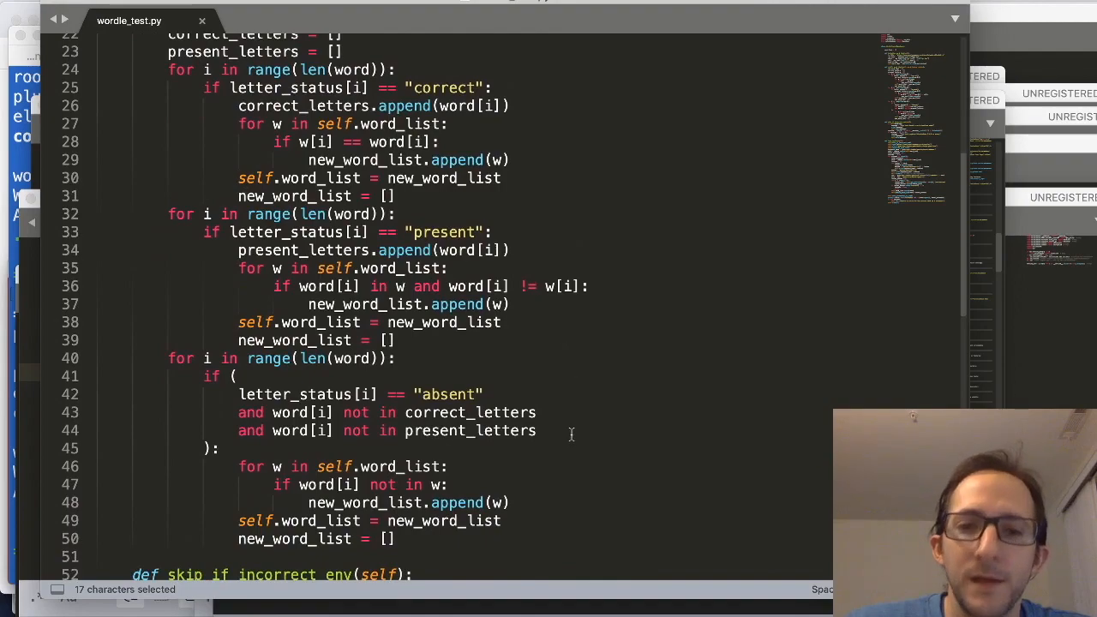
scroll("down", 3)
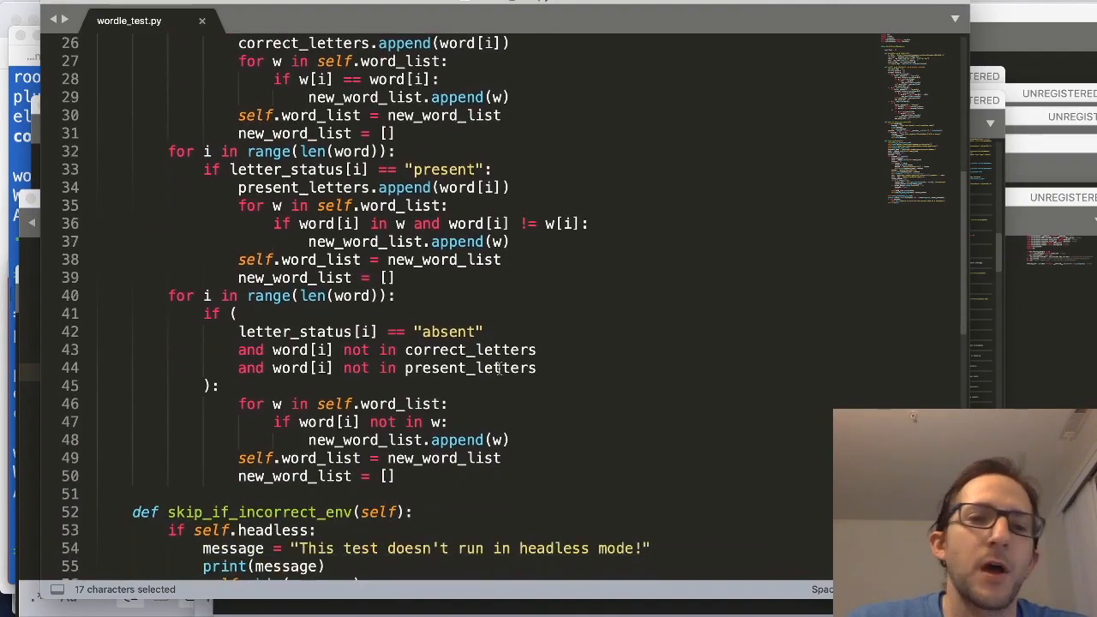
scroll("down", 3)
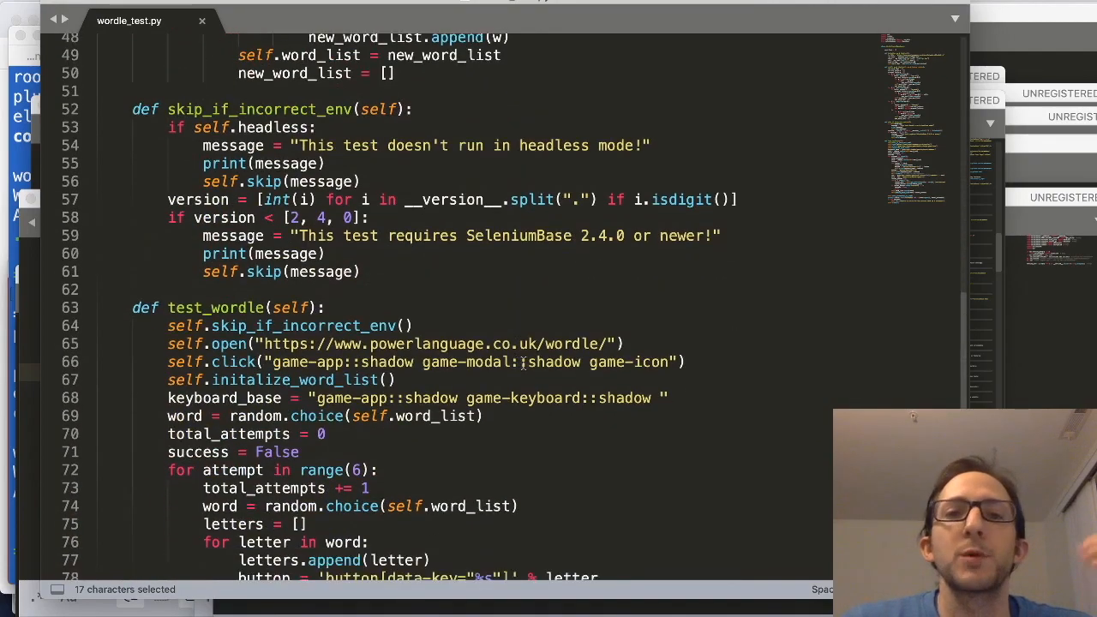
scroll("down", 3)
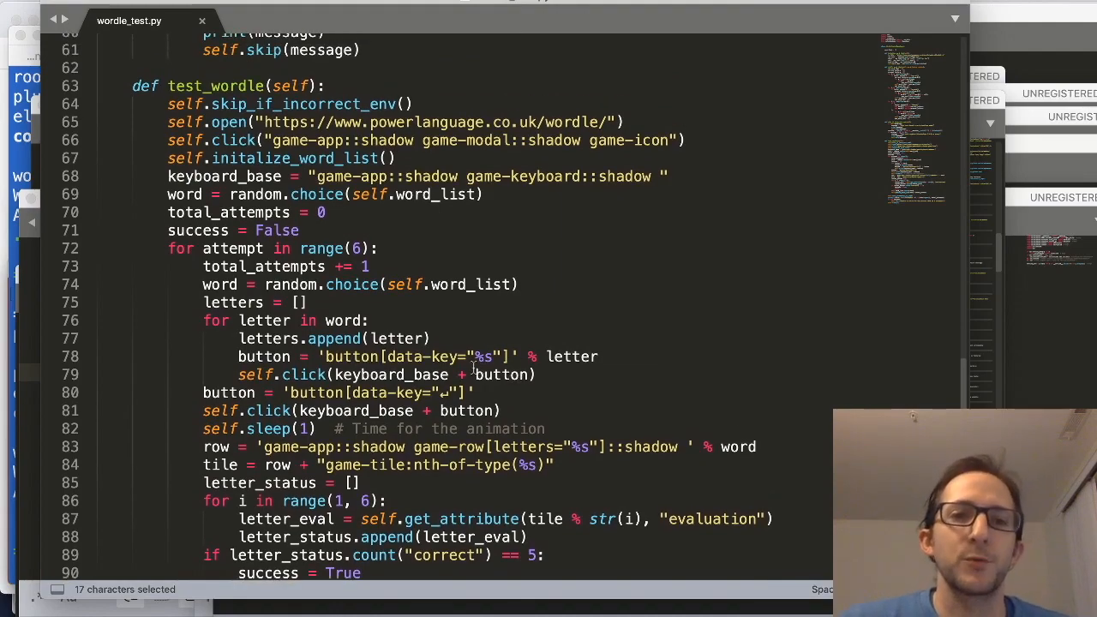
scroll("down", 3)
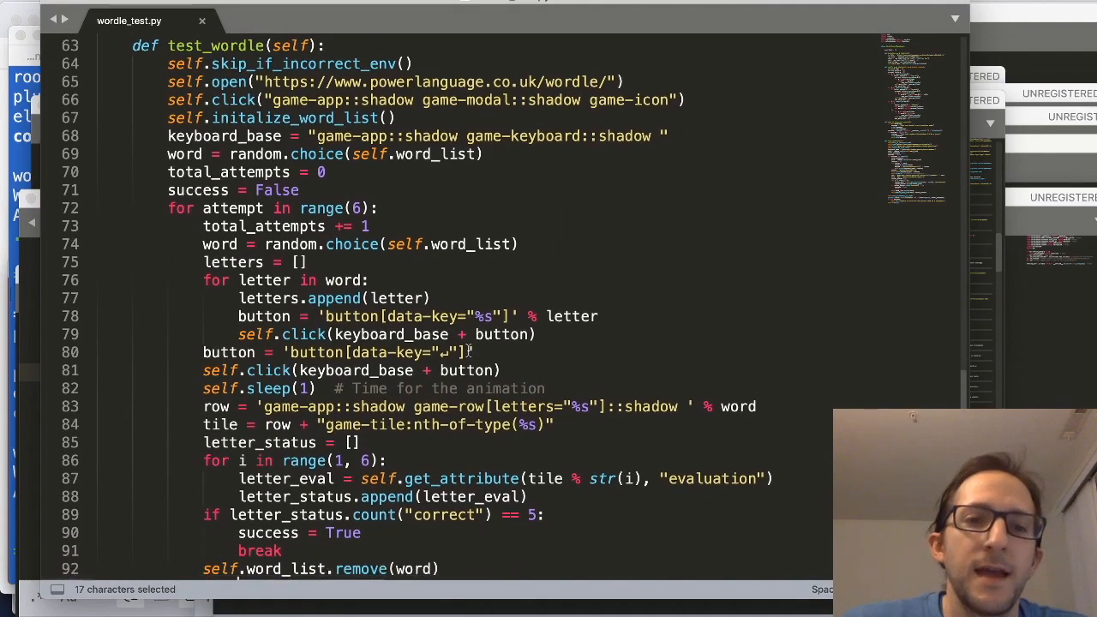
scroll("down", 3)
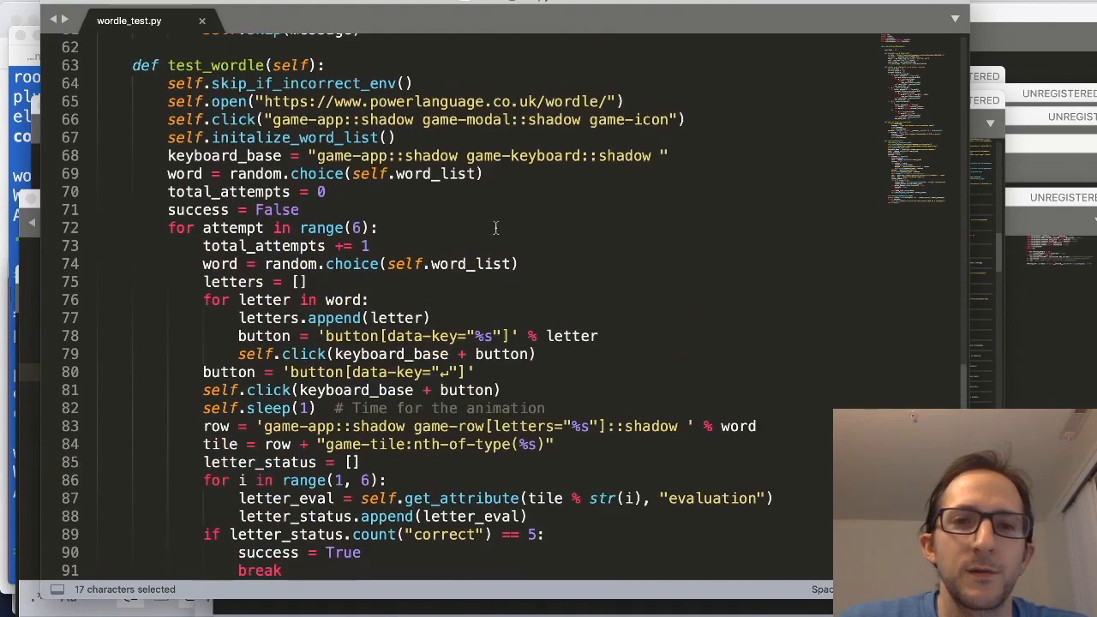
scroll("up", 3)
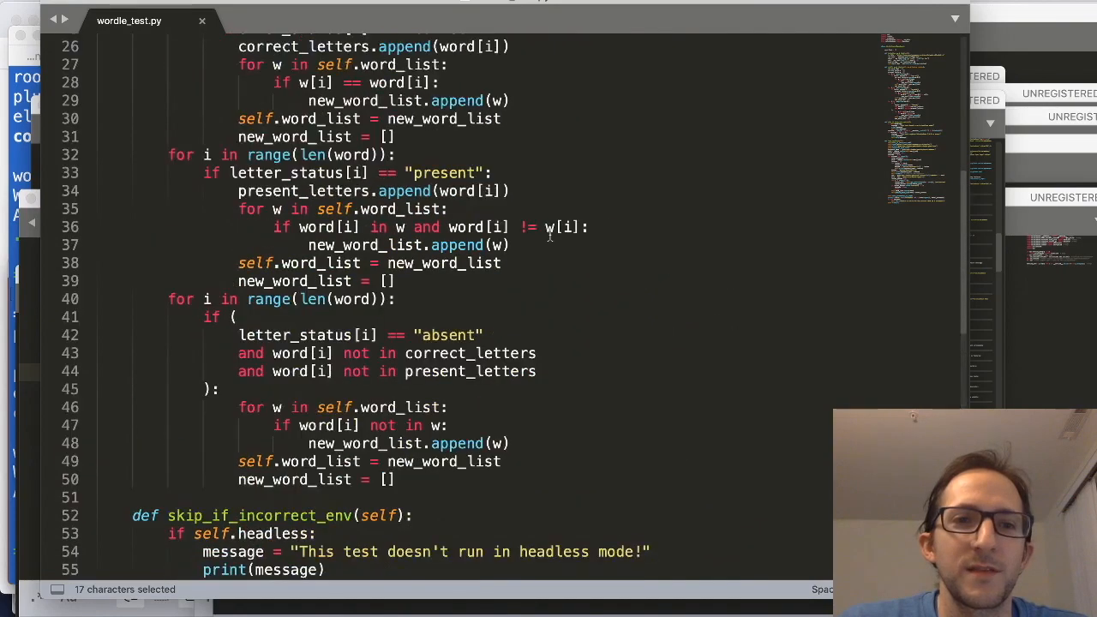
scroll("down", 3)
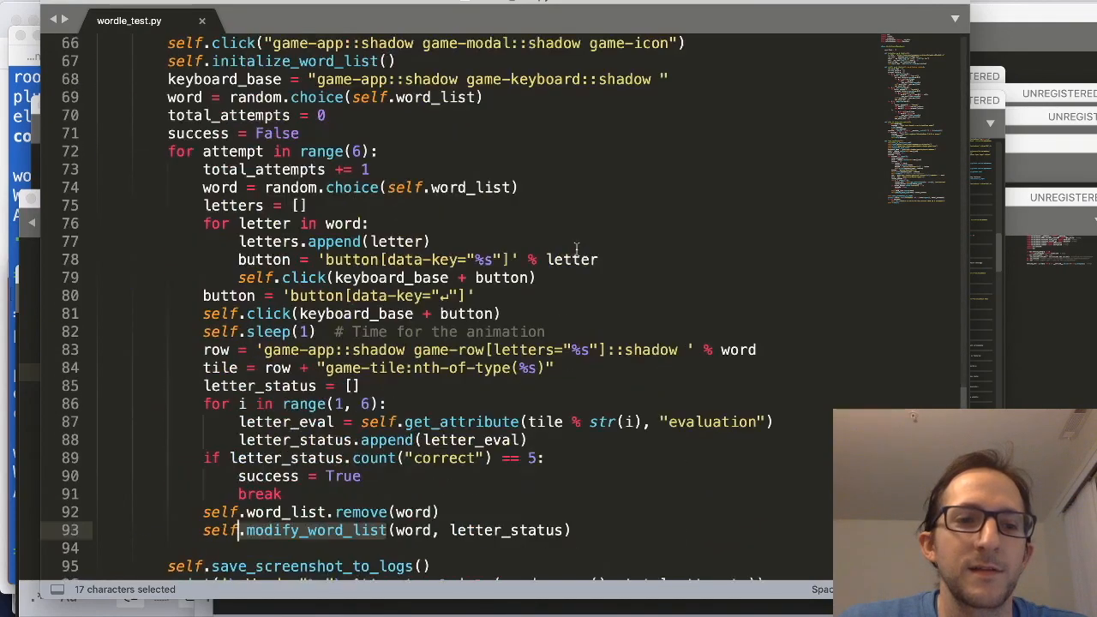
scroll("down", 3)
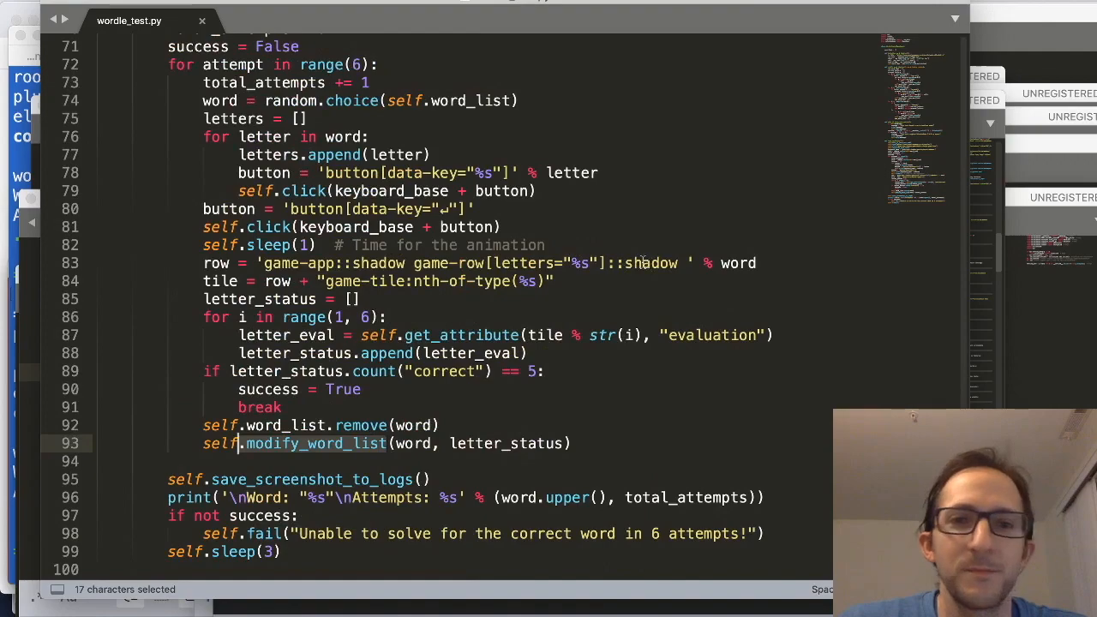
mouse_move(503, 515)
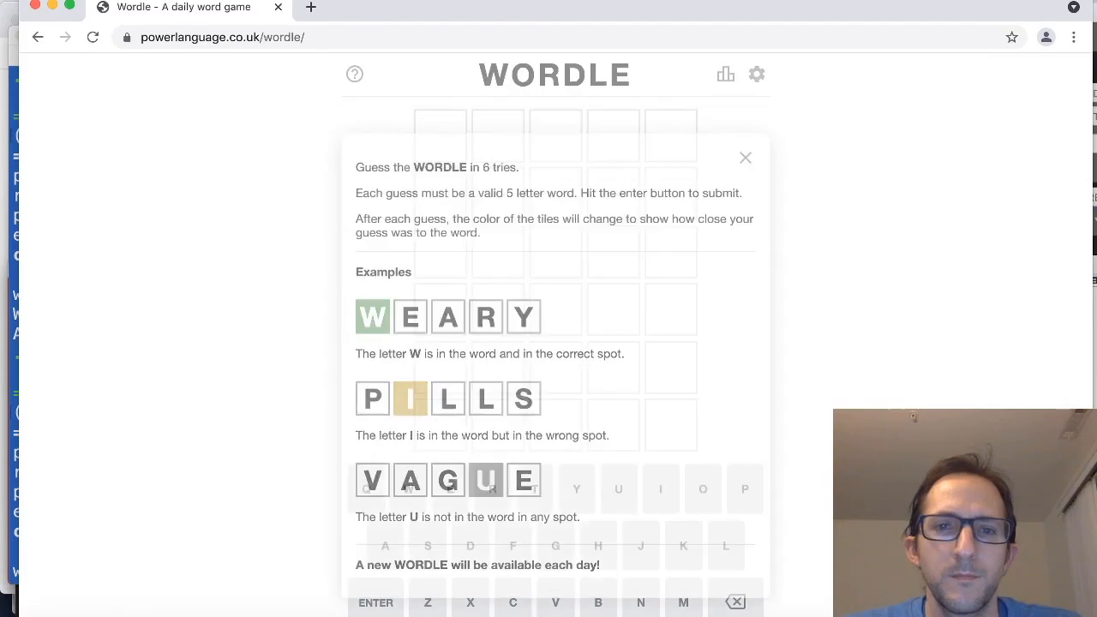
Step: Dismiss the Wordle help modal, let ROBOT be solved in 3 attempts, and rerun pytest
left_click(744, 158)
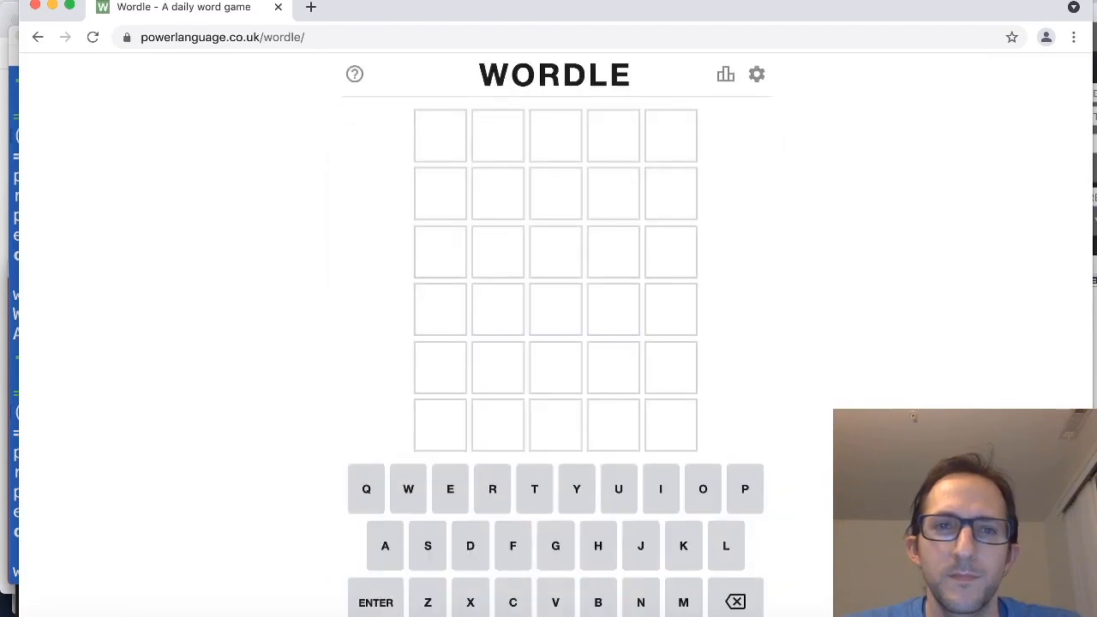
type("BR")
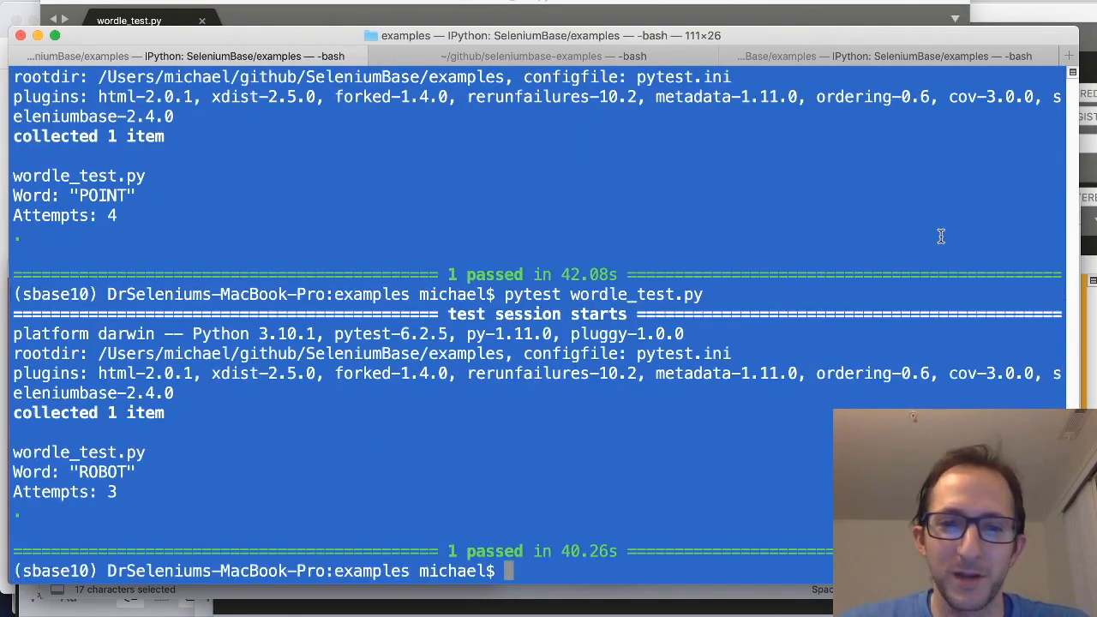
type("pytest wordle_test.py")
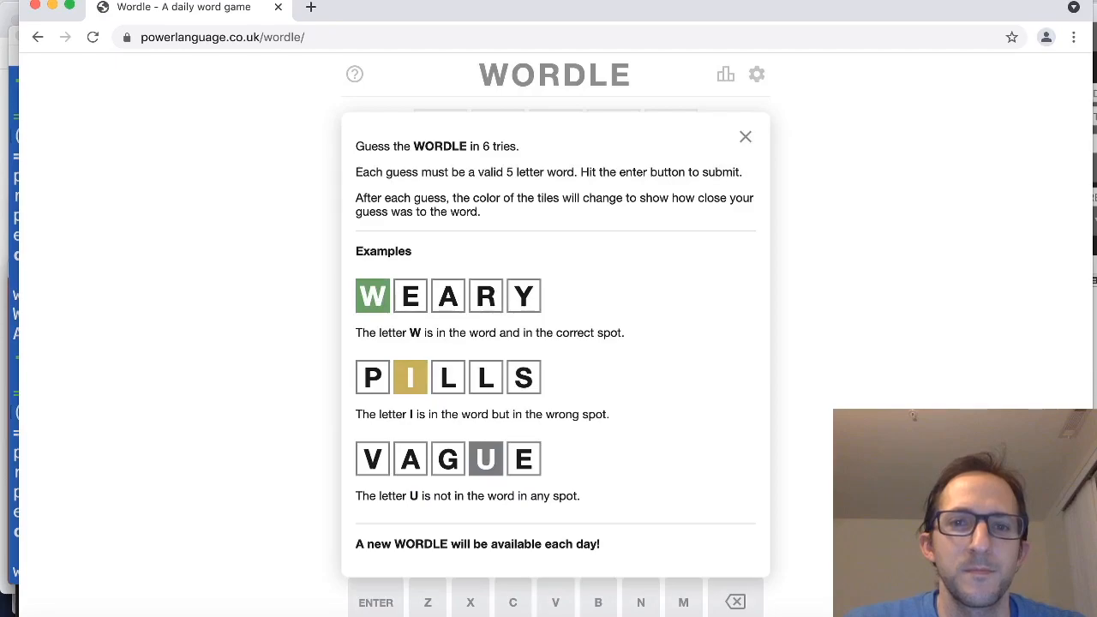
Step: Close the help modal and submit SHINE, LOFTY, COURT, then ROBOT for the solve
left_click(745, 136)
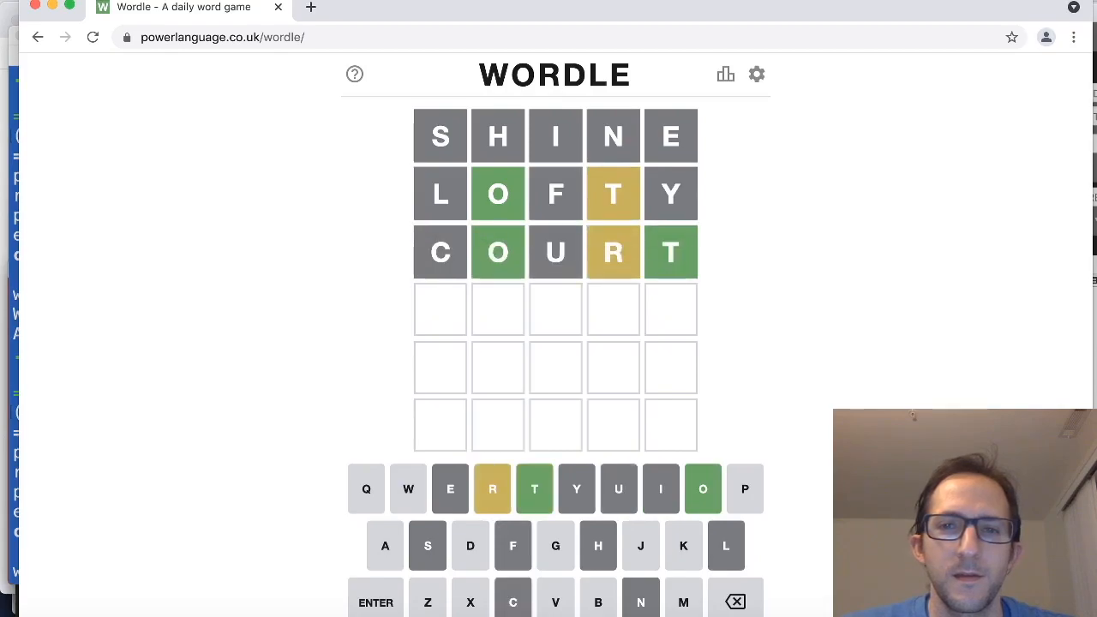
type("ROBOT")
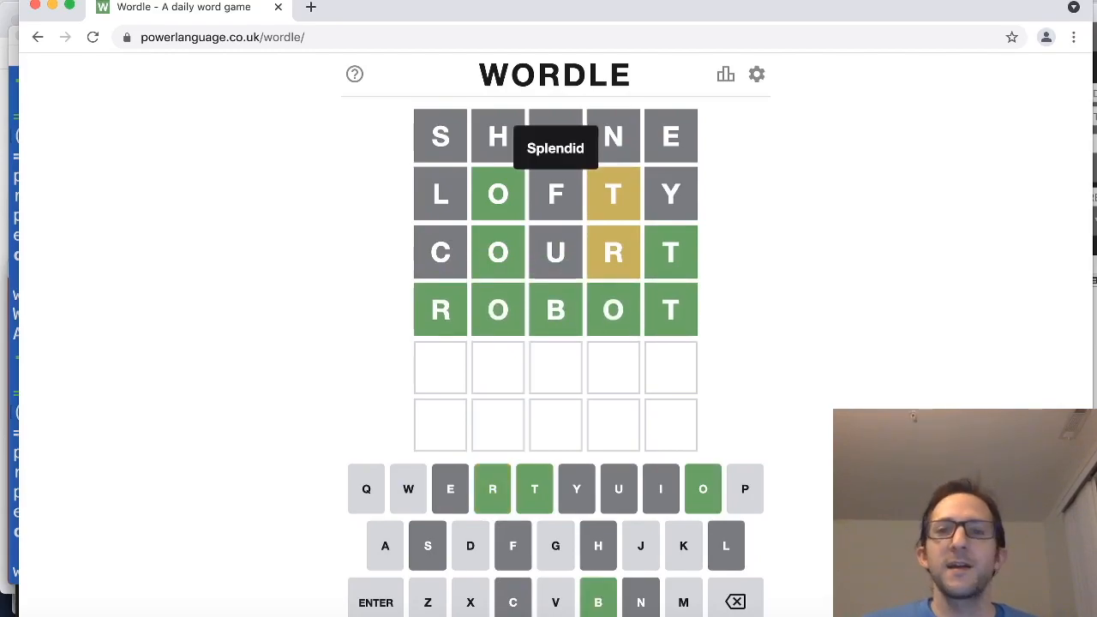
left_click(725, 74)
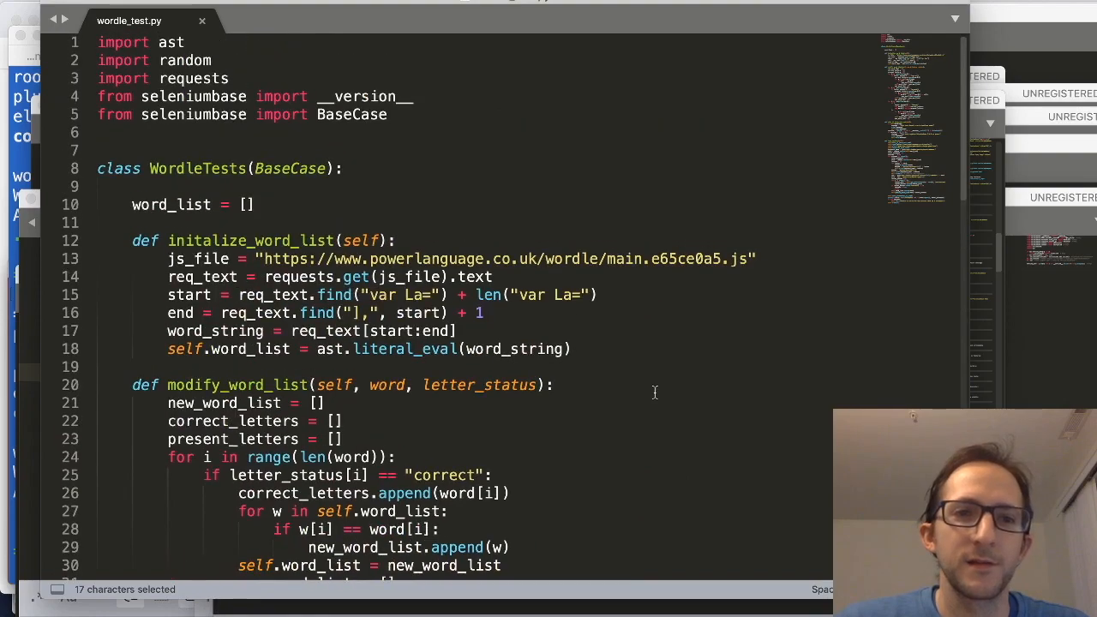
scroll("down", 3)
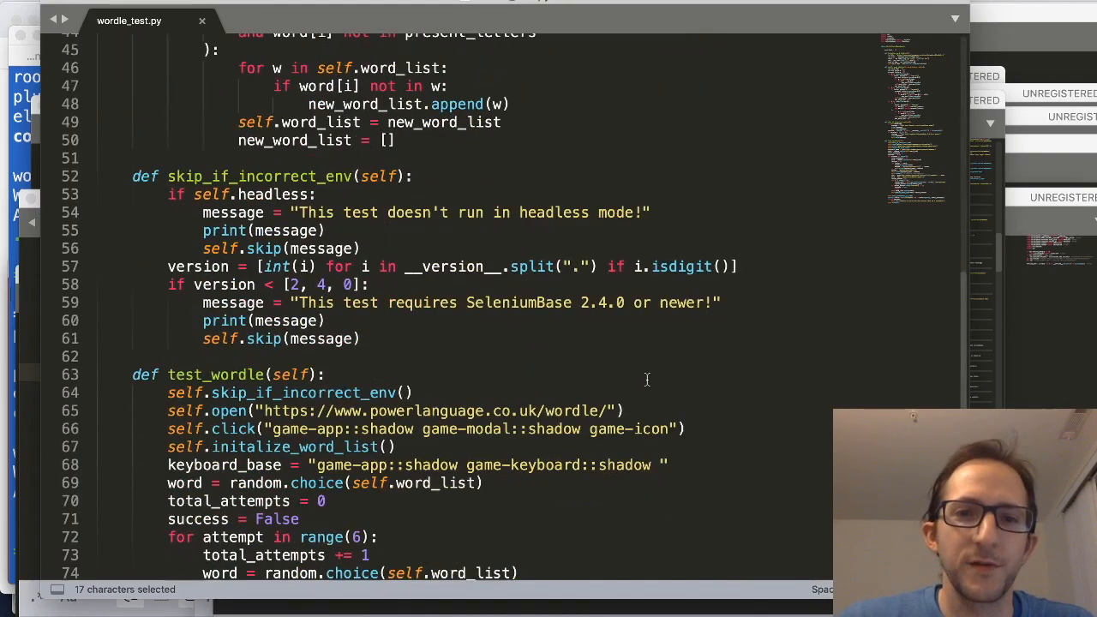
scroll("down", 3)
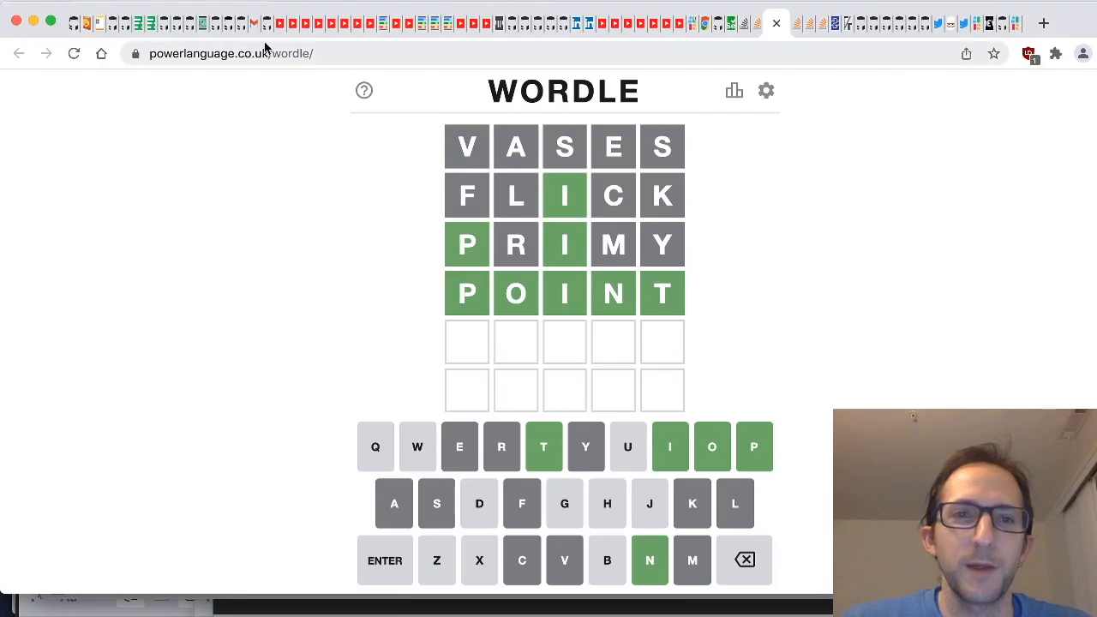
mouse_move(213, 23)
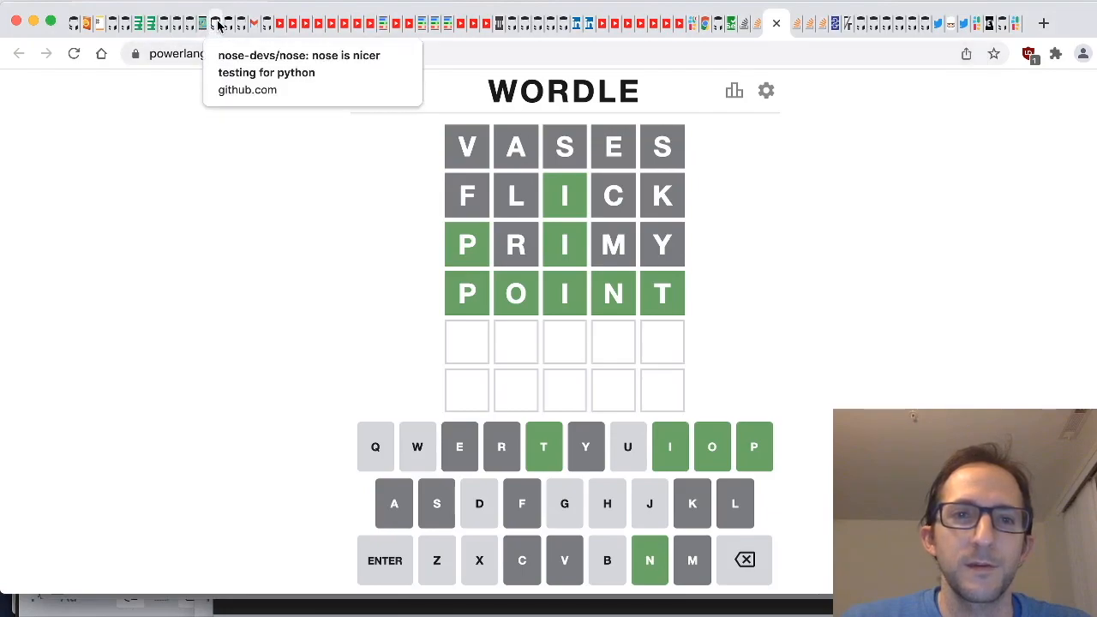
mouse_move(272, 24)
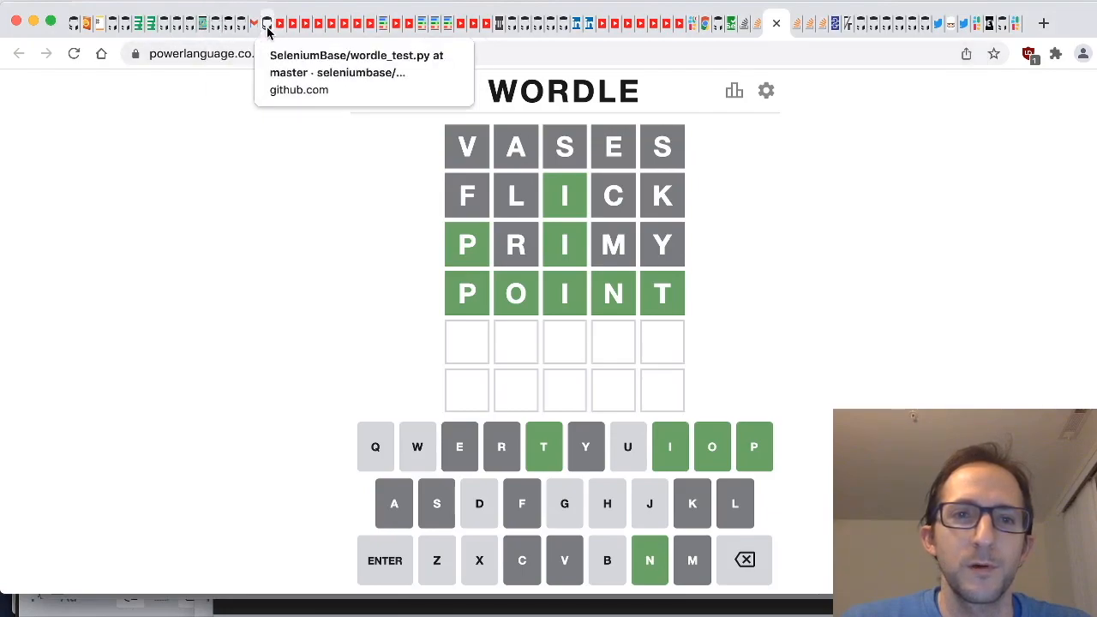
Step: Switch to the SeleniumBase/wordle_test.py GitHub tab and scroll through the source
left_click(266, 24)
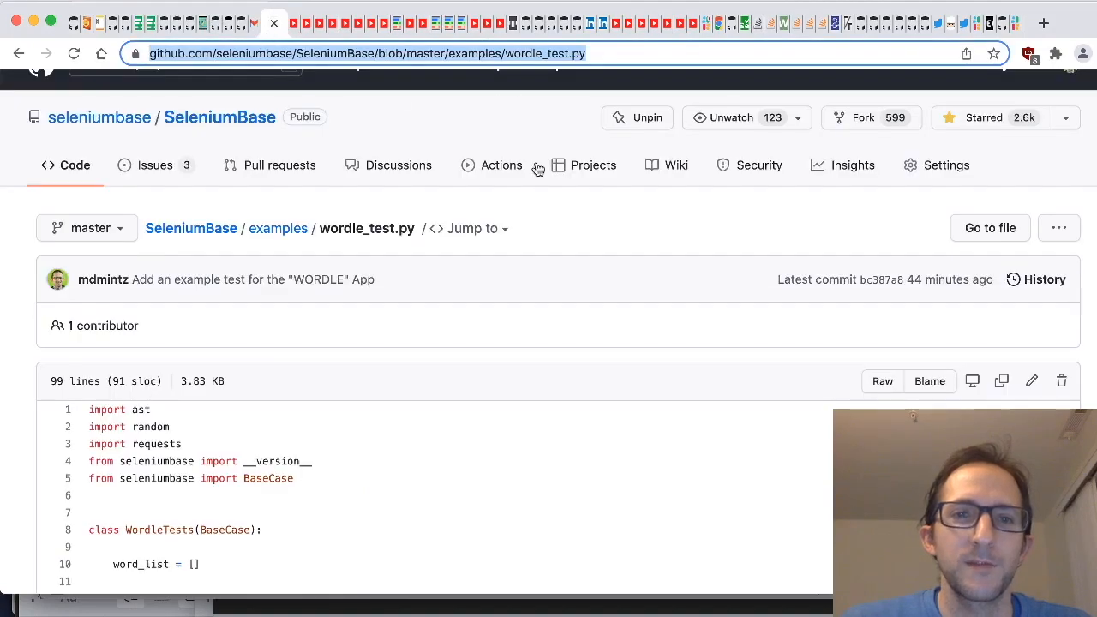
scroll("down", 3)
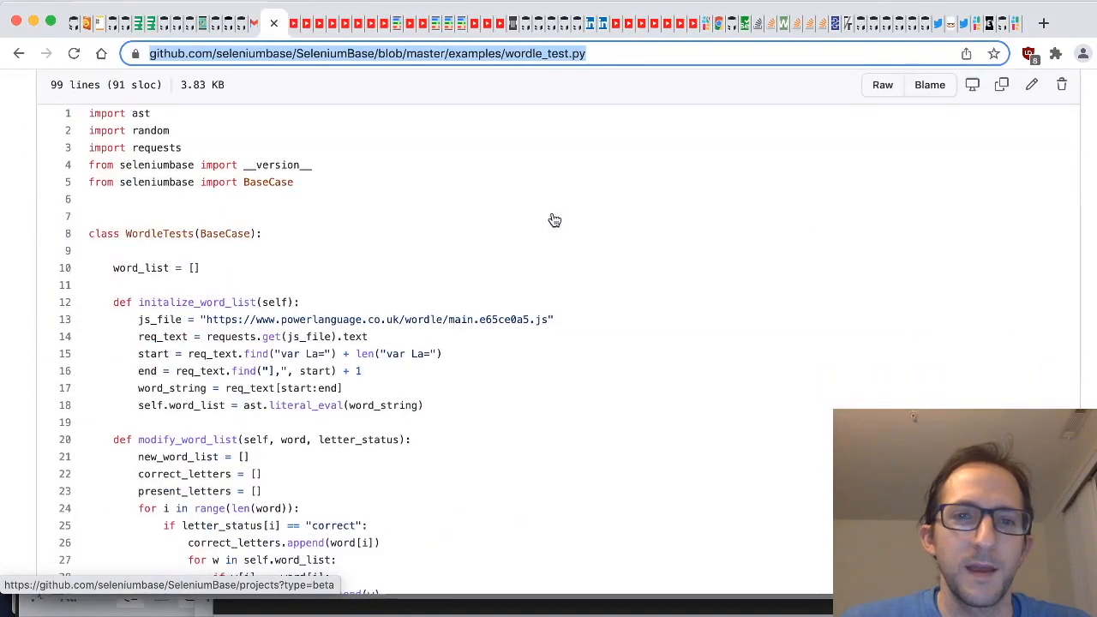
scroll("down", 3)
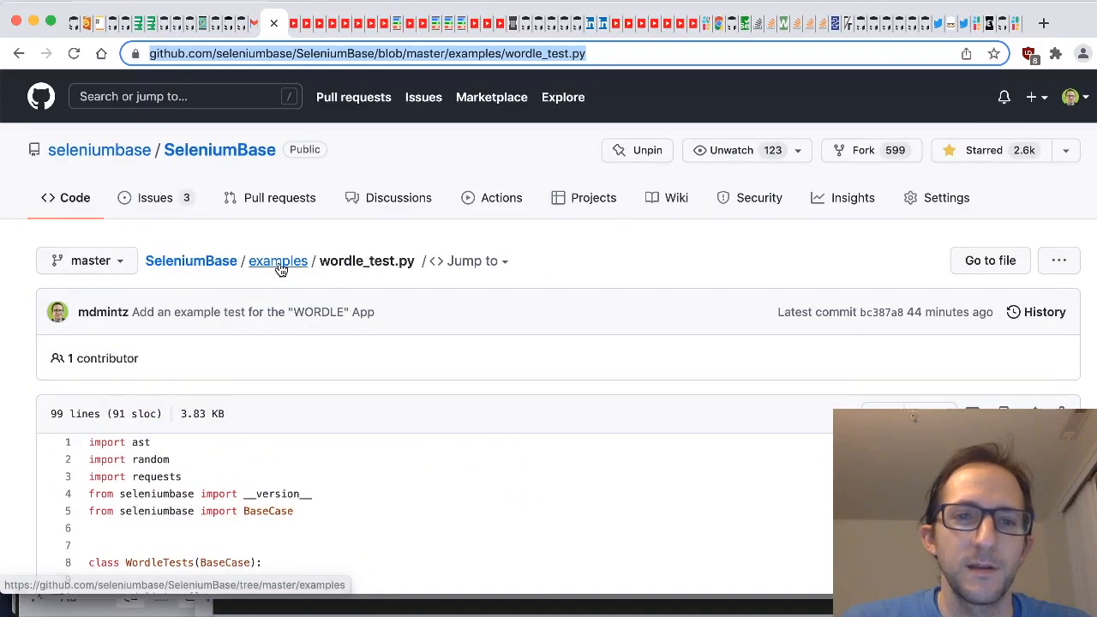
Step: Go up to the examples folder and scroll to the ReadMe's 'Run a Wordle-solver' section
left_click(278, 260)
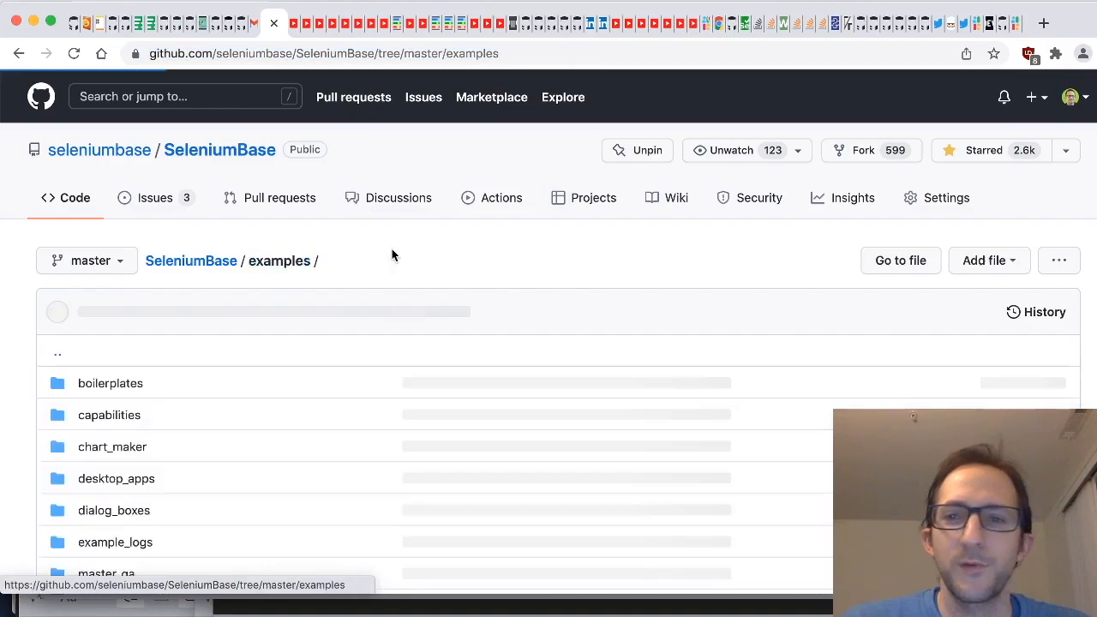
scroll("down", 3)
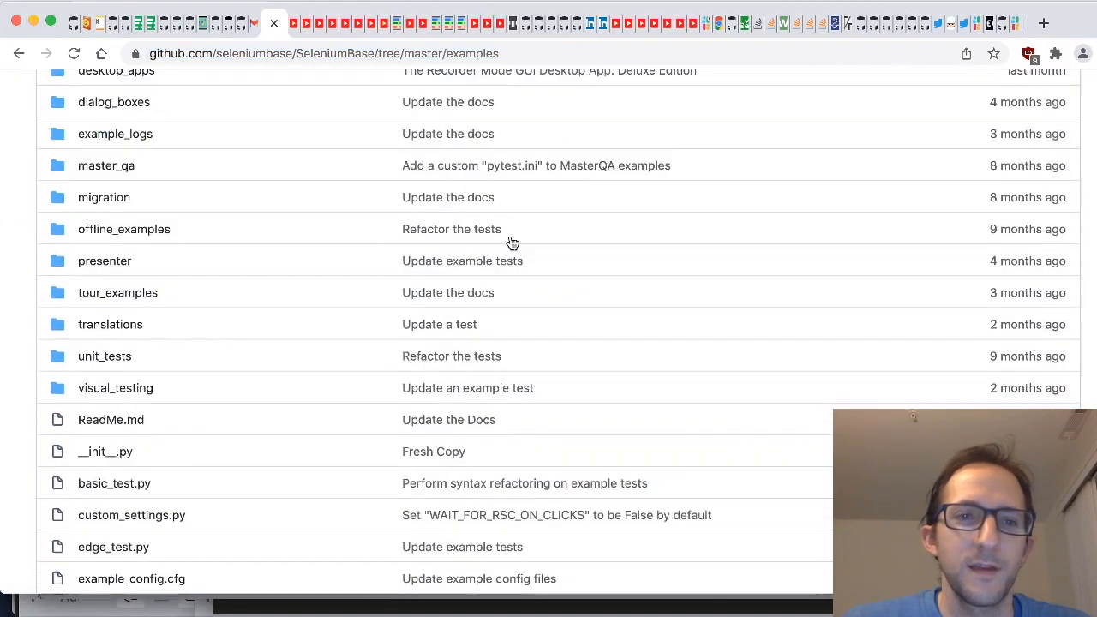
scroll("down", 3)
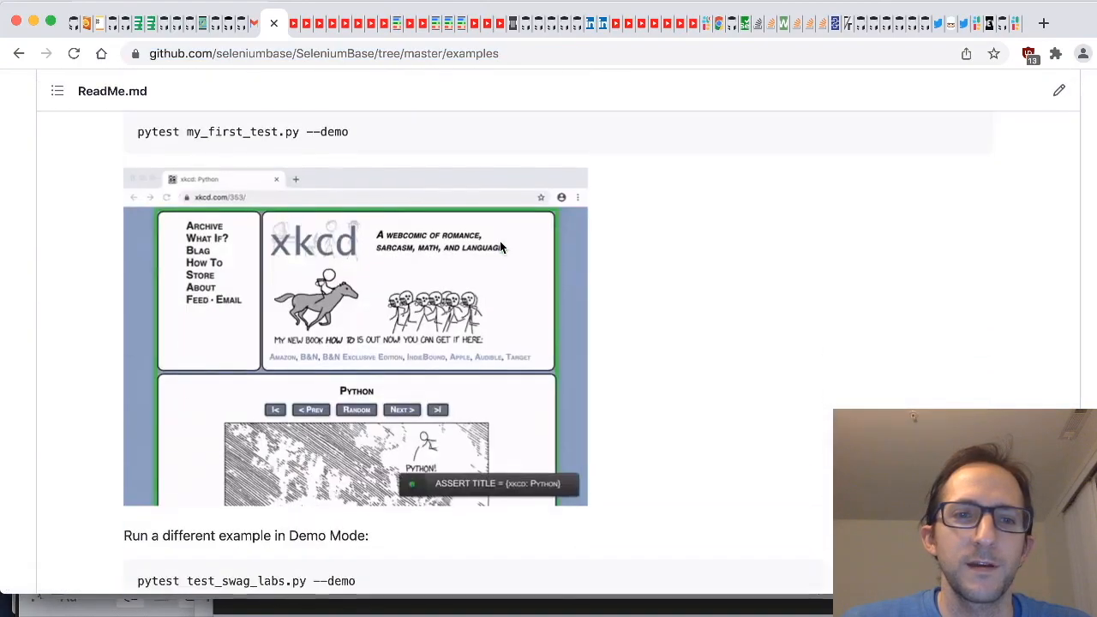
scroll("down", 3)
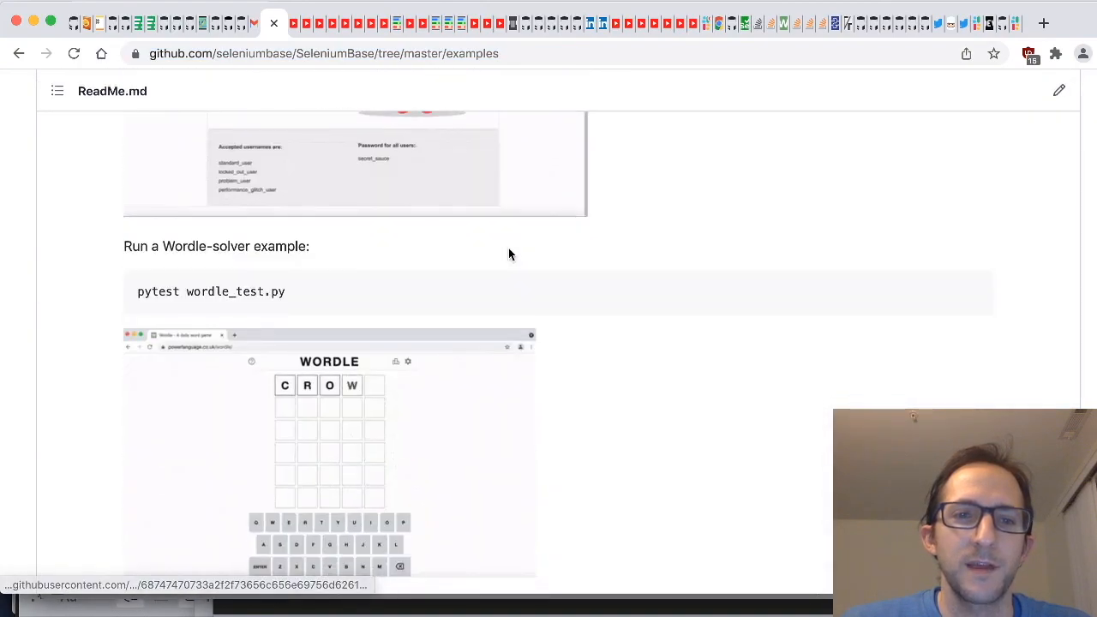
scroll("down", 3)
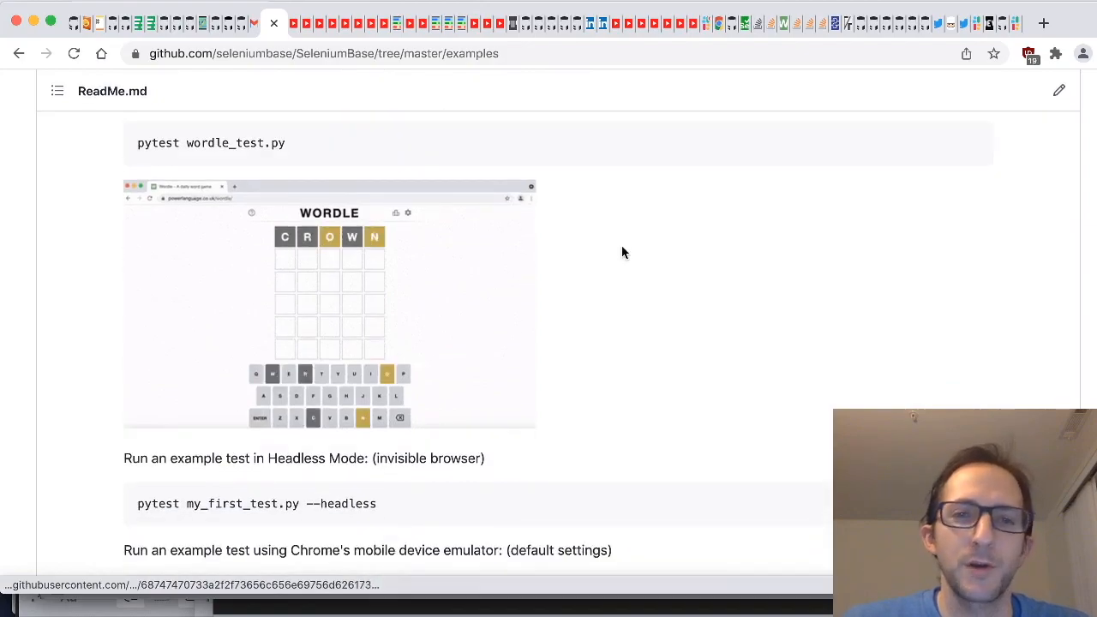